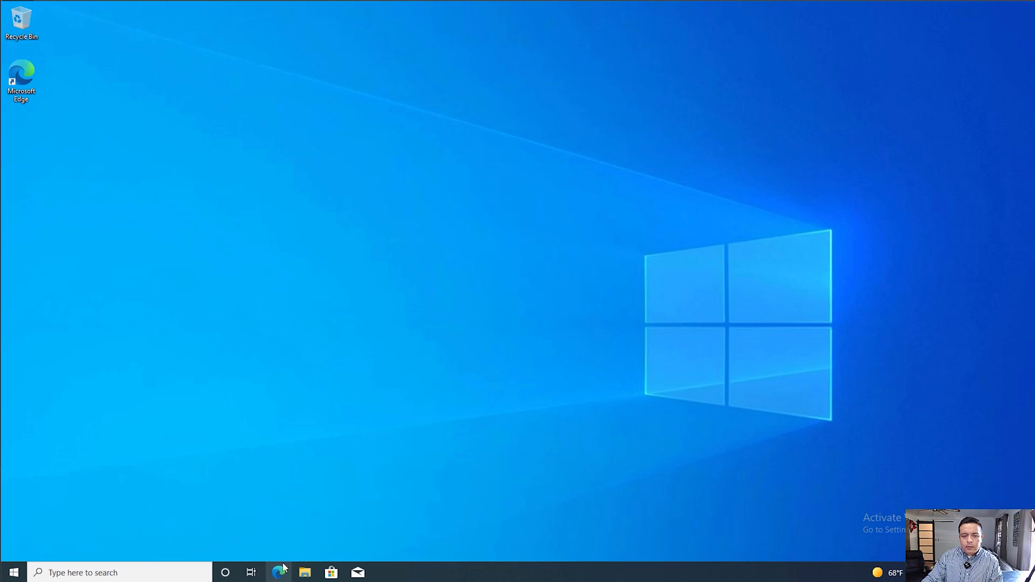
Search 'google drive download' and download the Drive for desktop installer from Google's page
text(google drive download)
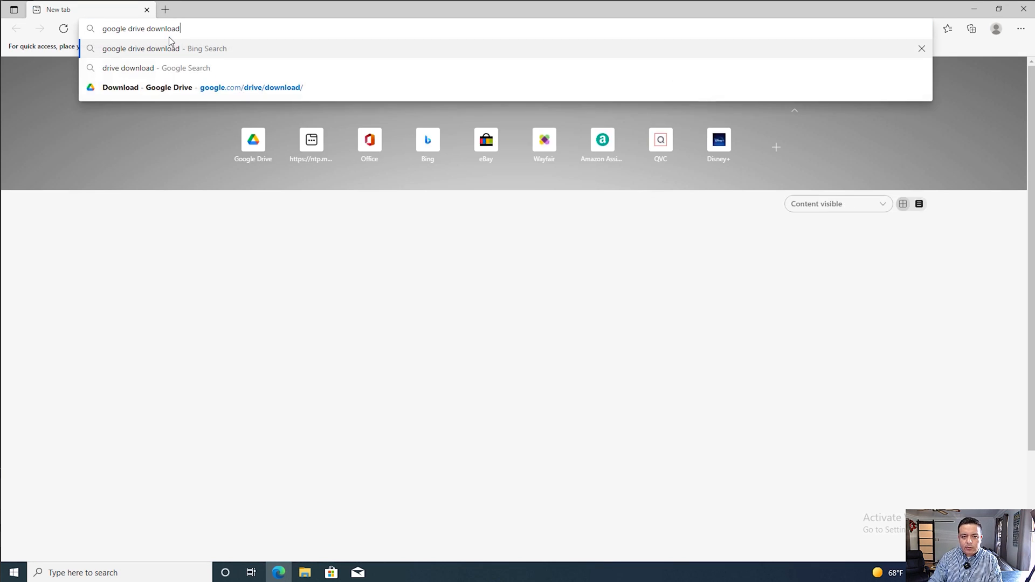
key(Enter)
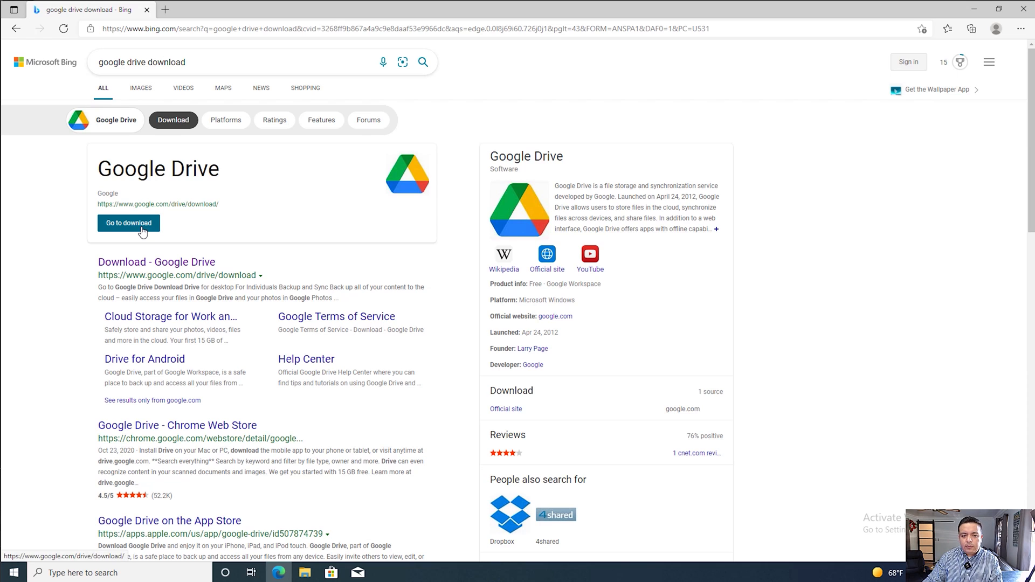
click(128, 223)
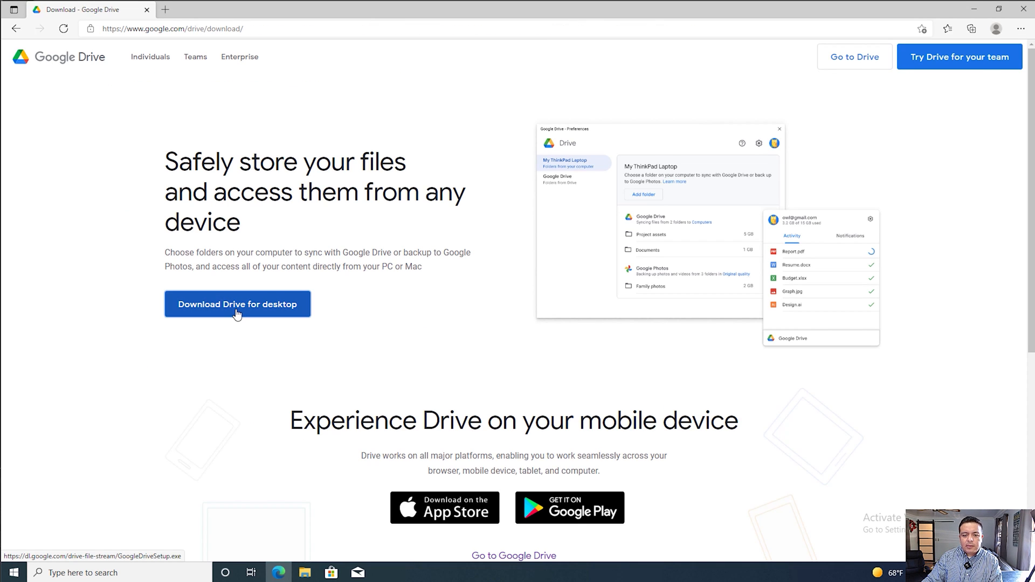
click(237, 304)
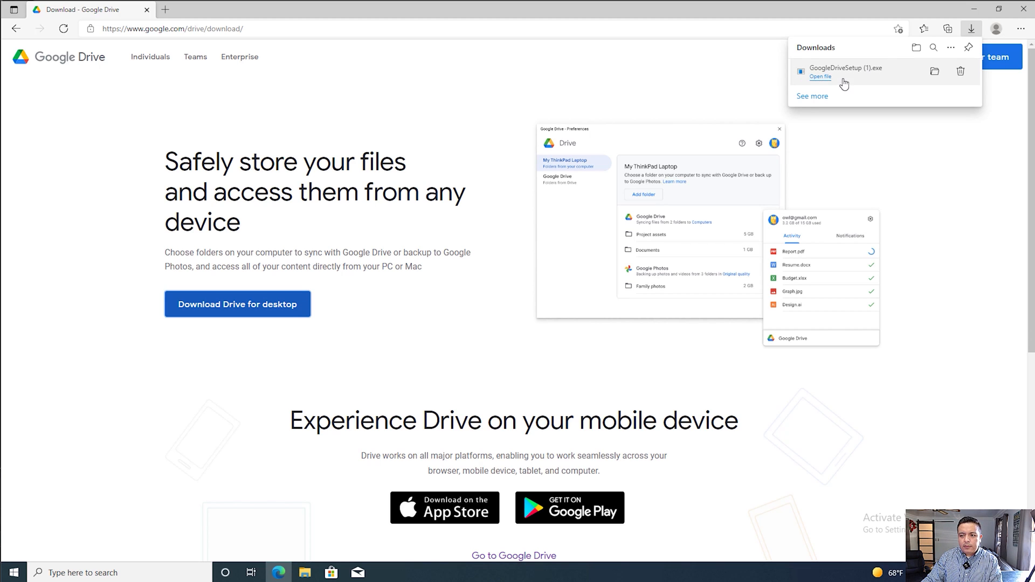
mouse_move(823, 80)
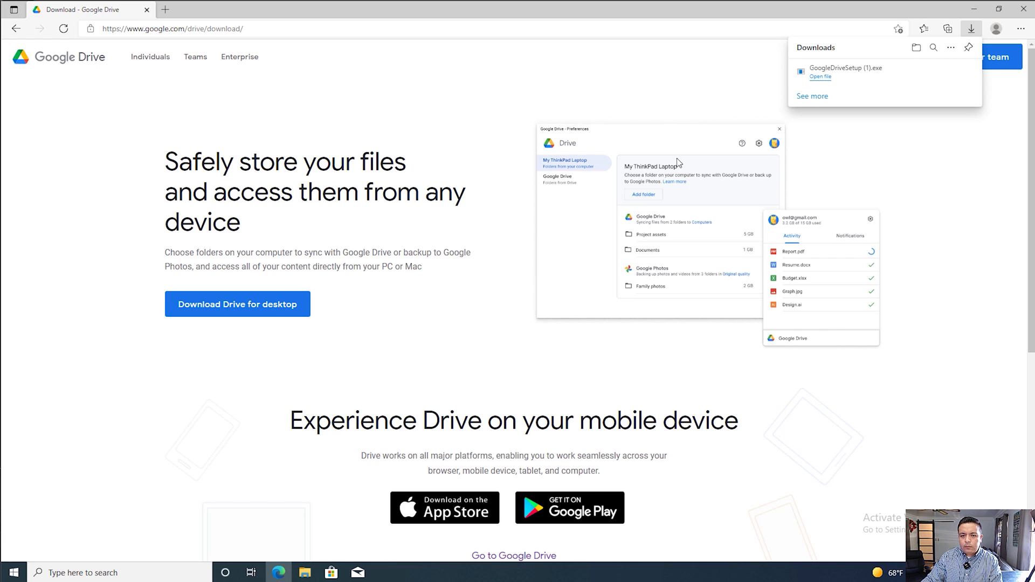
mouse_move(477, 371)
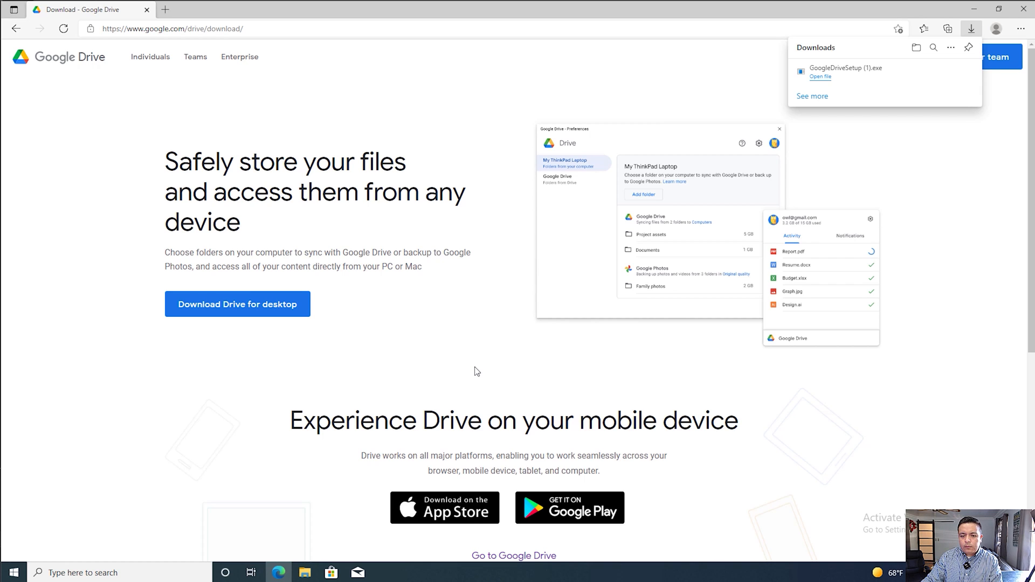
mouse_move(467, 370)
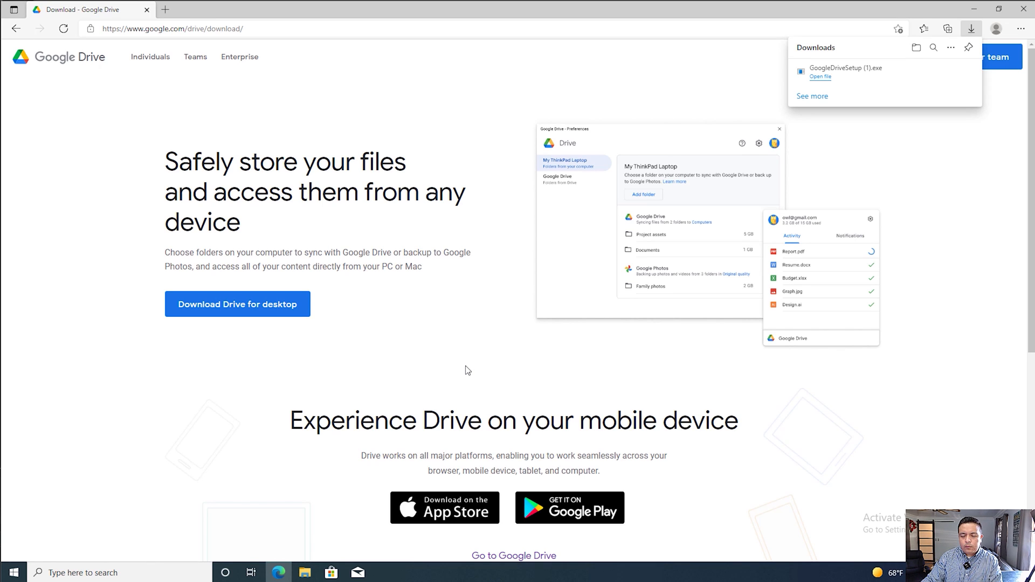
Run the downloaded installer with the desktop application shortcut option ticked
click(819, 76)
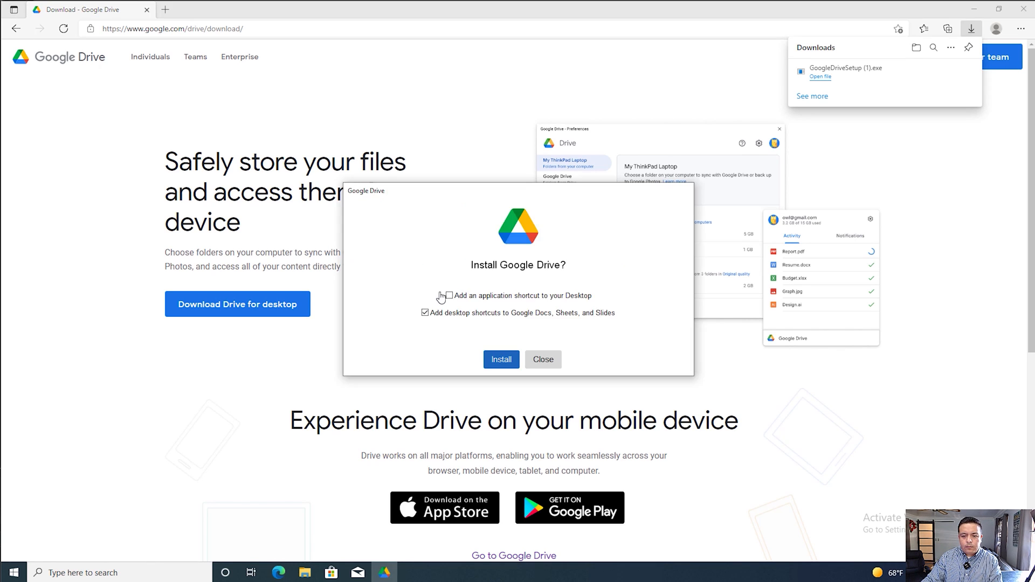
click(447, 295)
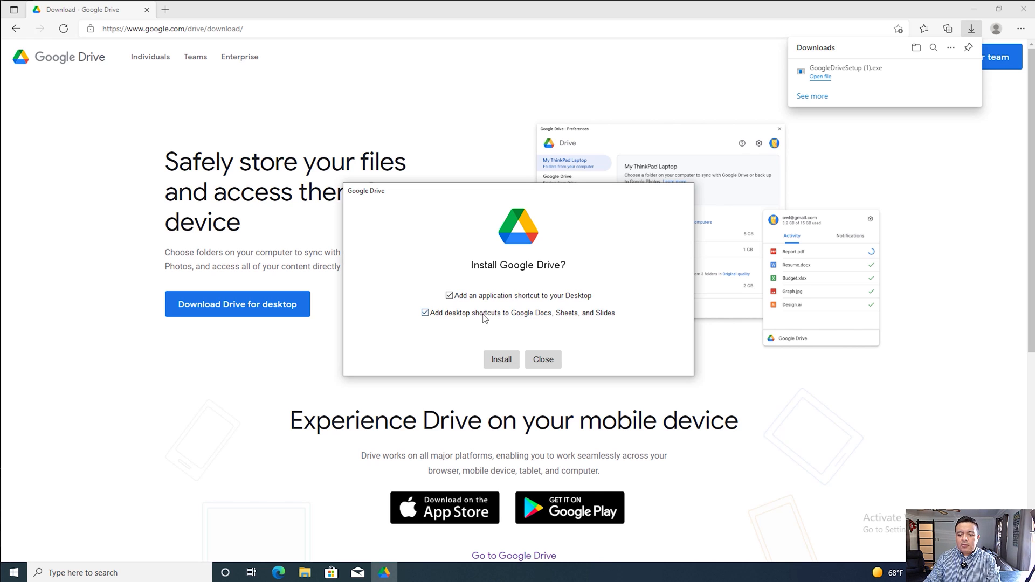
click(501, 359)
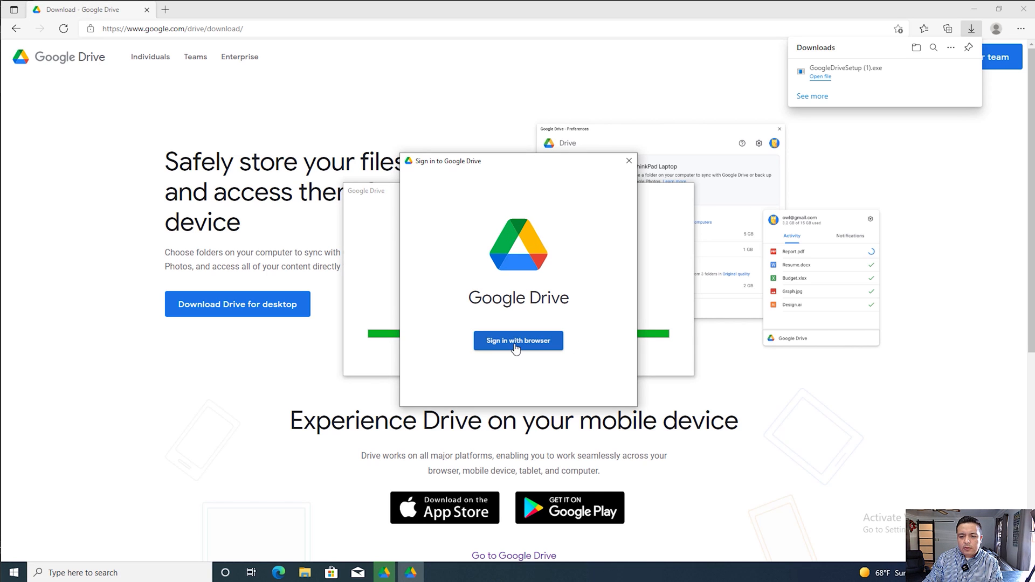
Sign in via the browser with the existing Google account and approve Drive for desktop
click(519, 341)
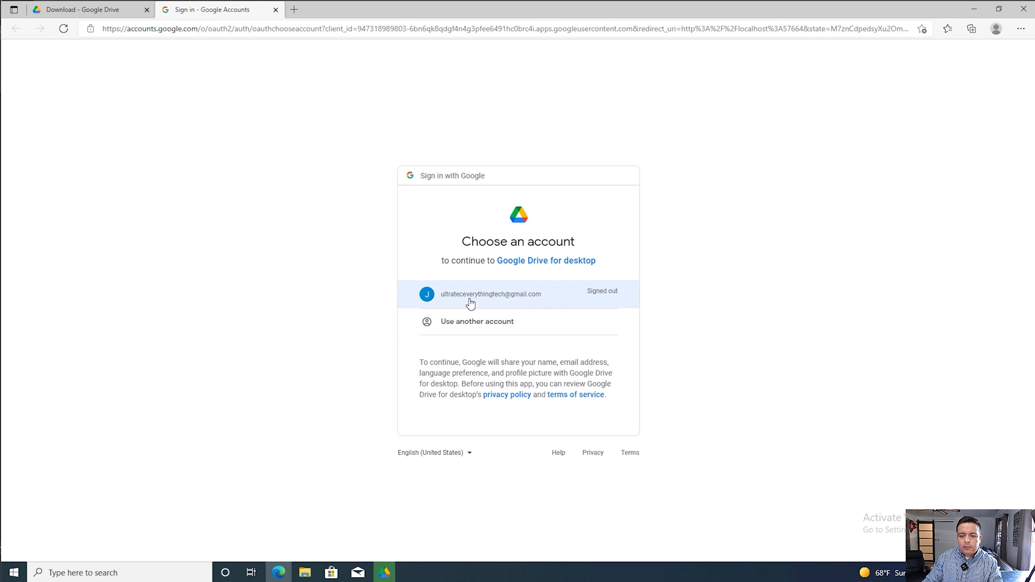
click(491, 293)
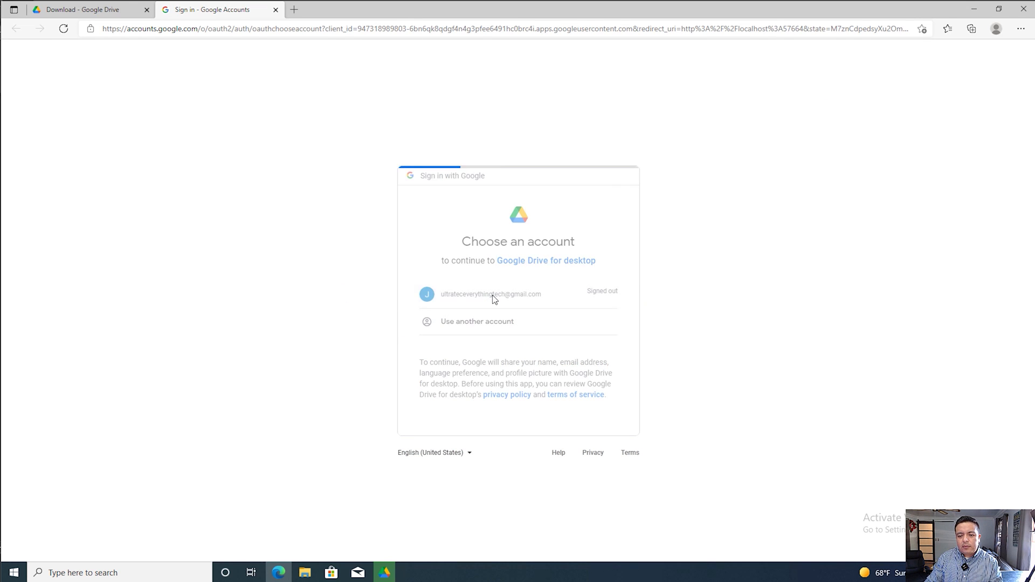
click(492, 293)
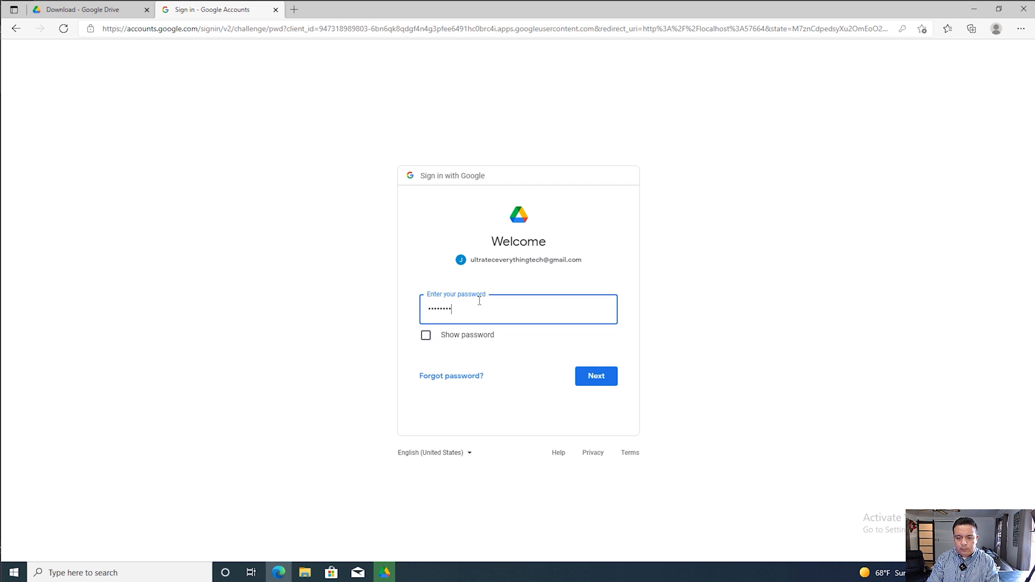
click(595, 376)
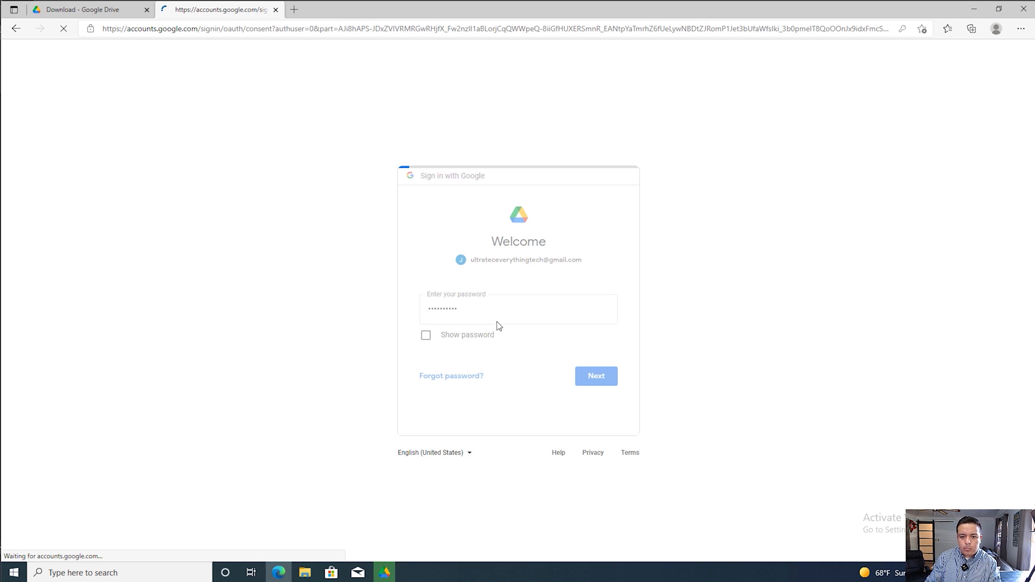
click(595, 375)
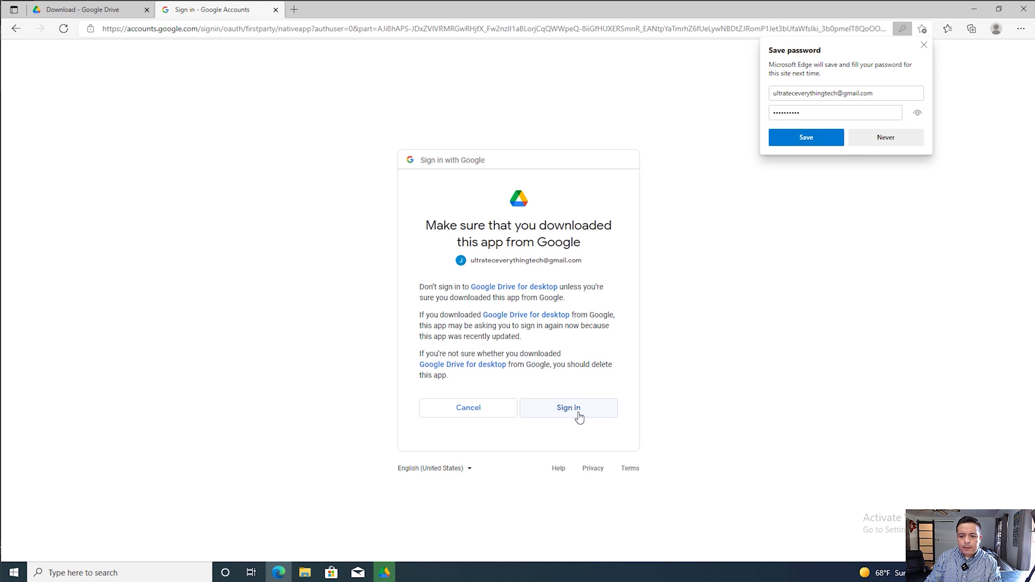
click(566, 408)
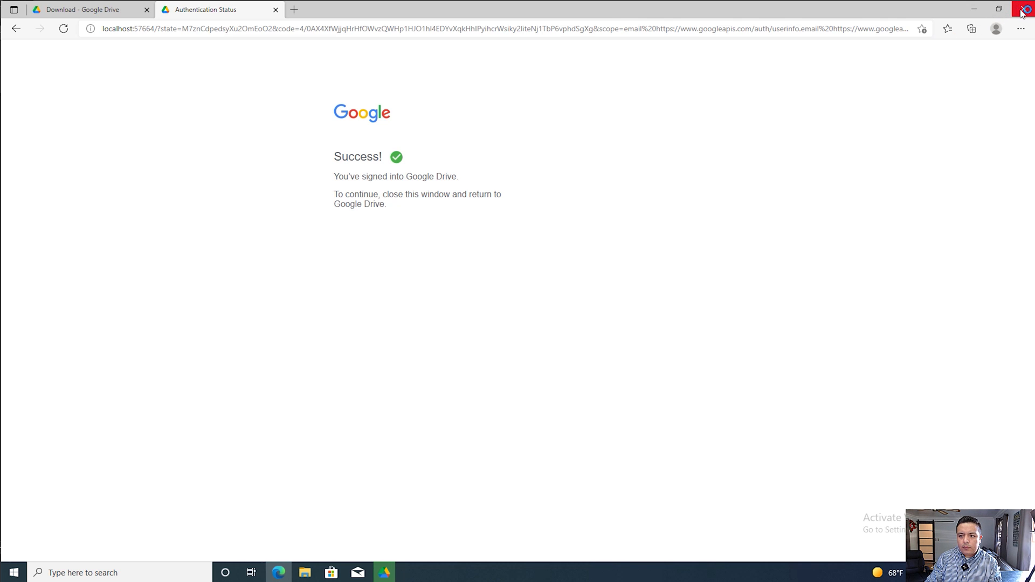
Close Edge and the finished installer, then reveal the hidden tray icons
click(1022, 10)
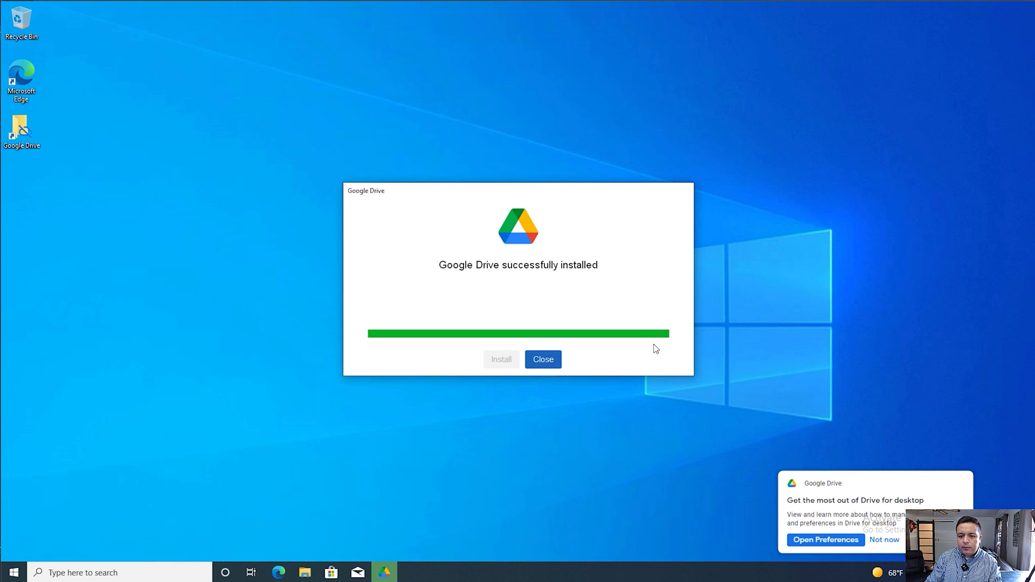
mouse_move(551, 407)
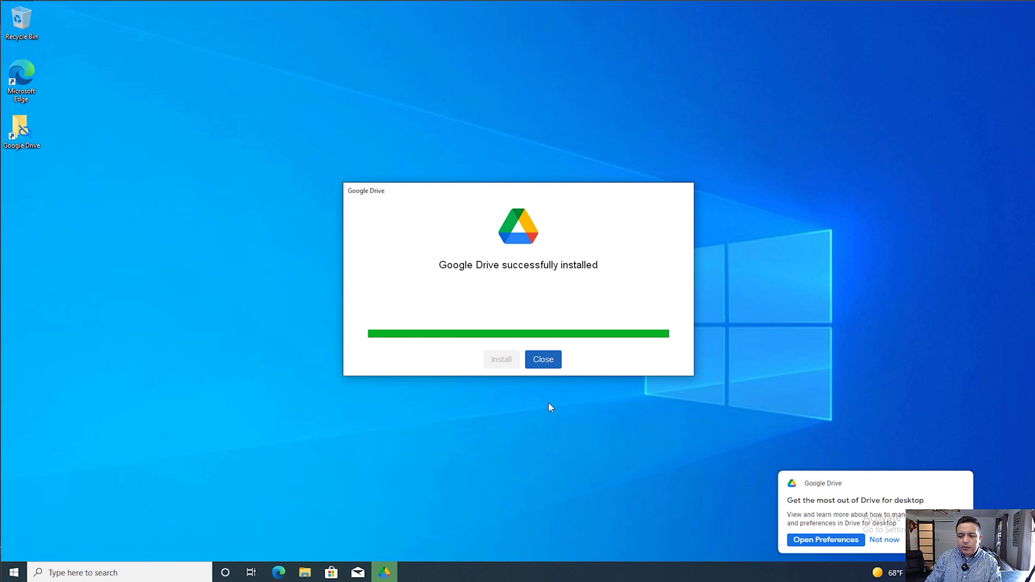
click(543, 359)
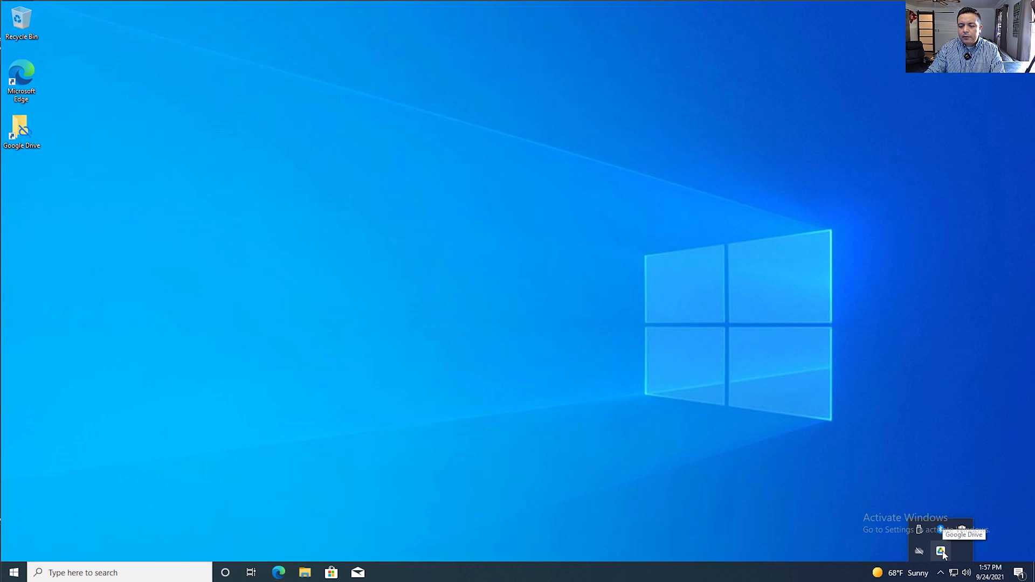
click(941, 573)
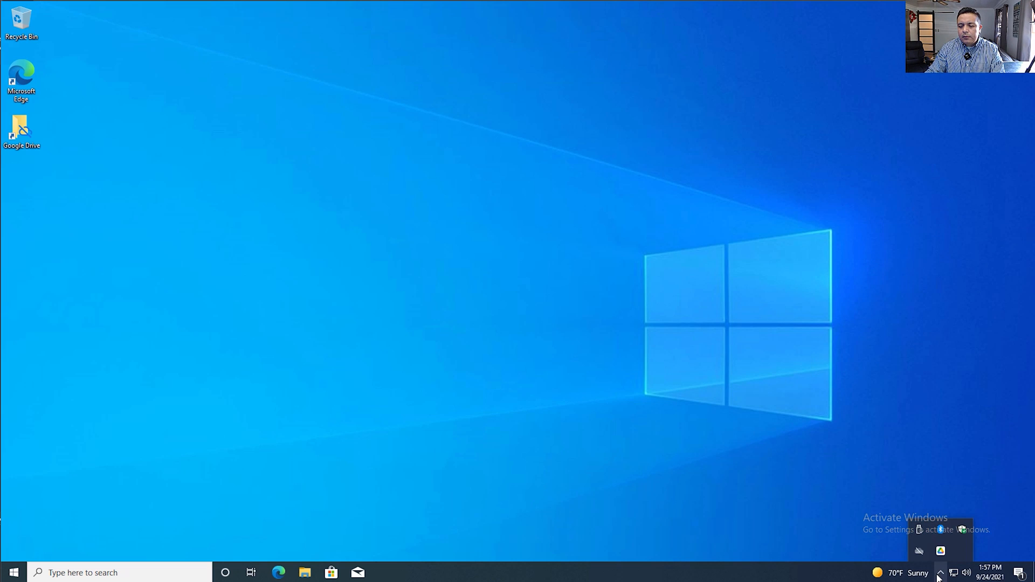
Reach Drive's Preferences window from the tray status panel's gear menu
click(941, 551)
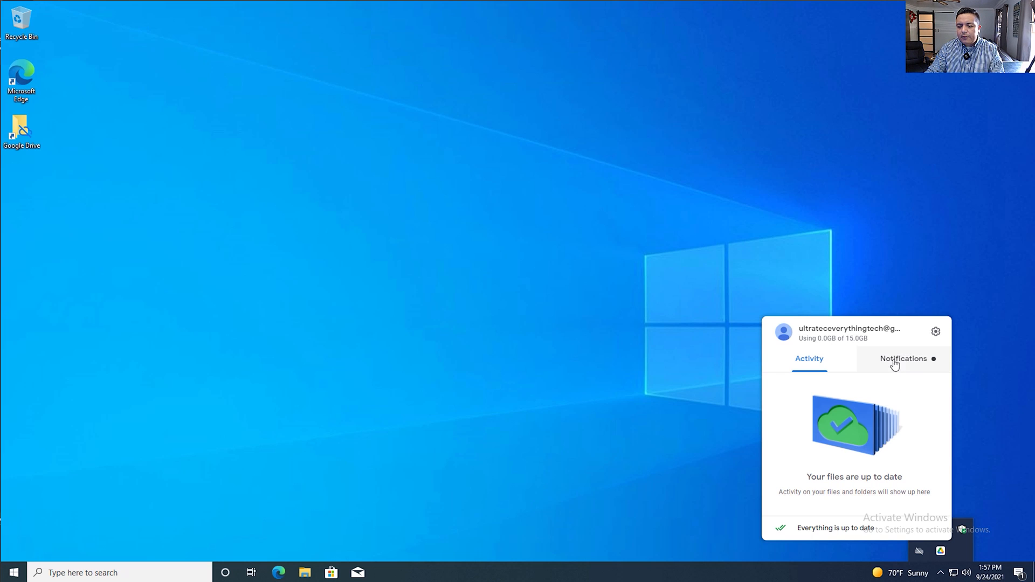
click(936, 331)
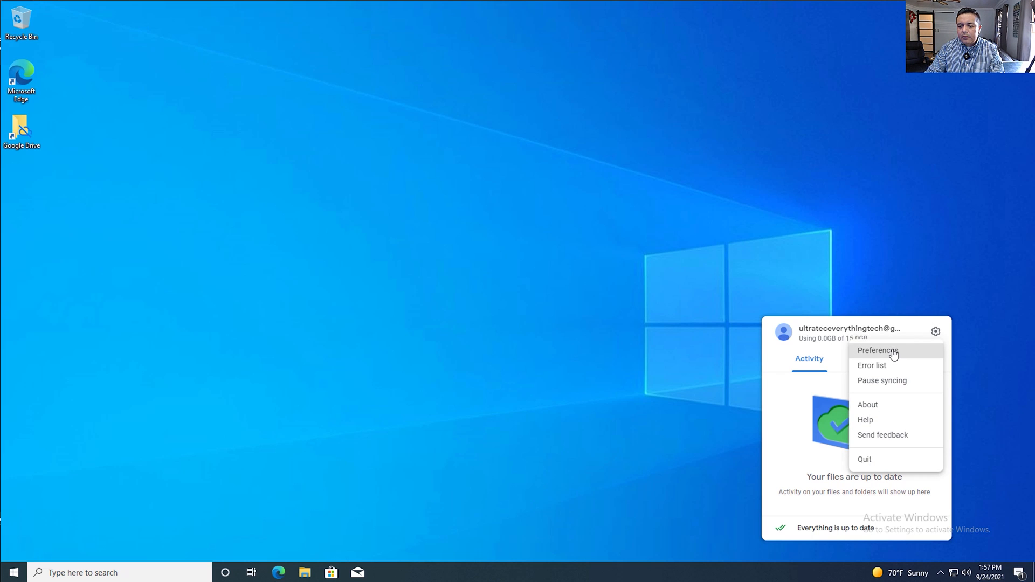
click(878, 350)
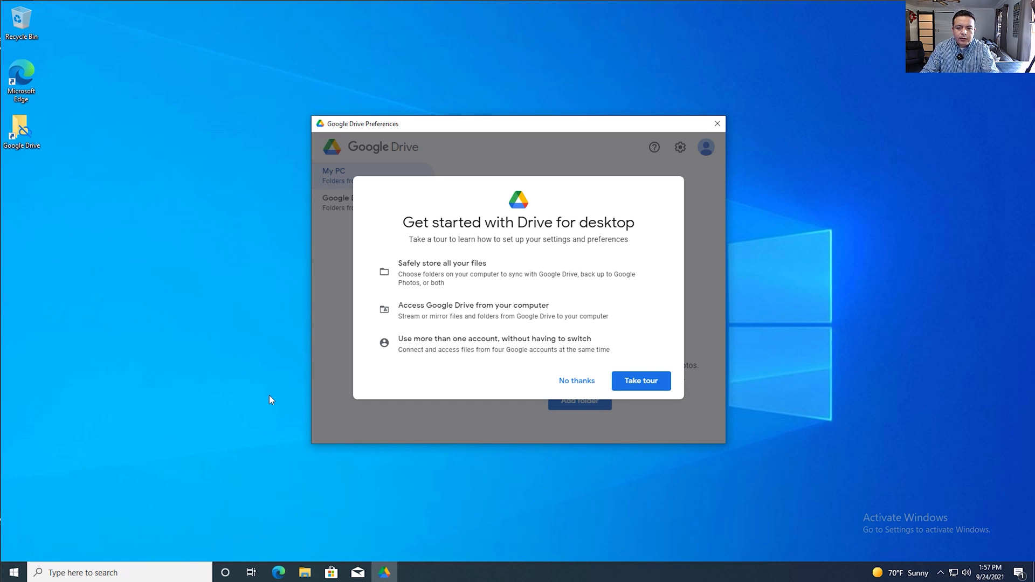
Skip the getting-started tour and dismiss the My Drive syncing options explanation
click(576, 381)
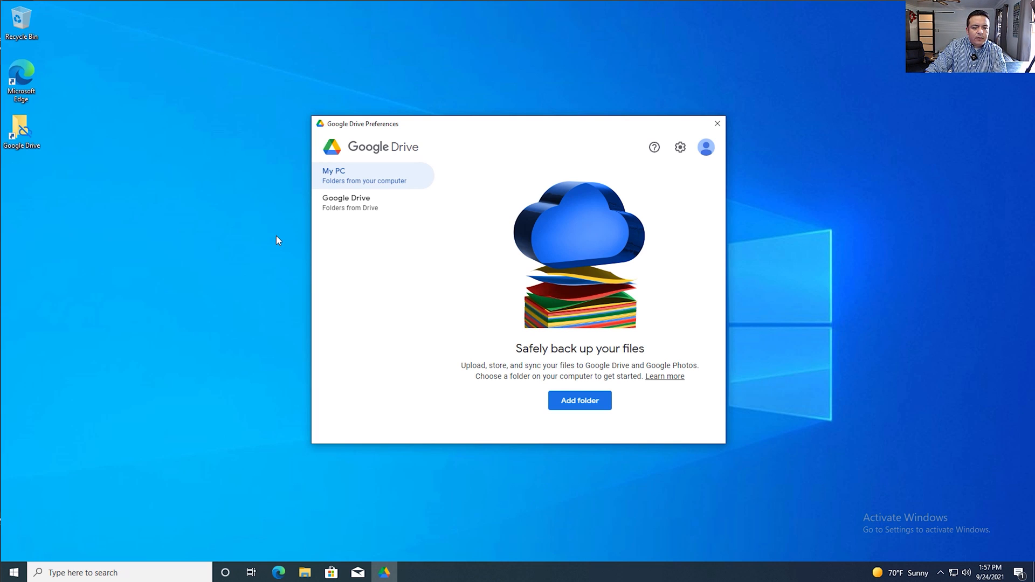
mouse_move(346, 184)
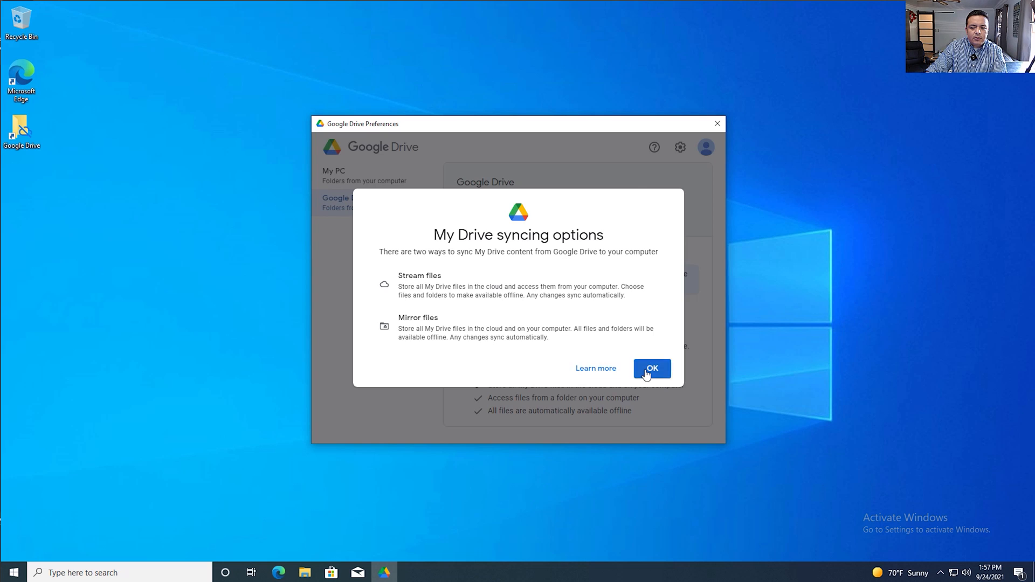
click(651, 368)
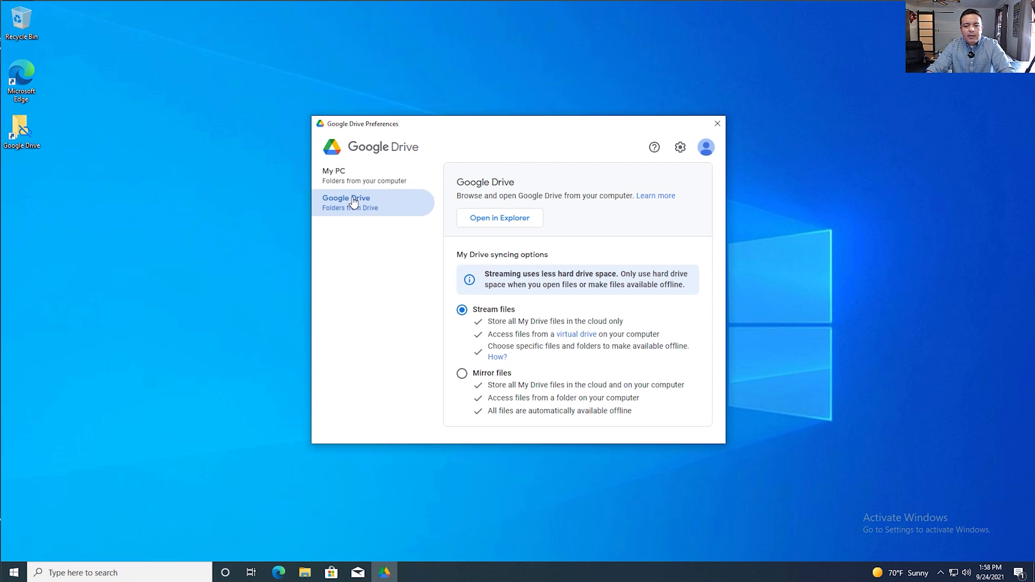
mouse_move(495, 335)
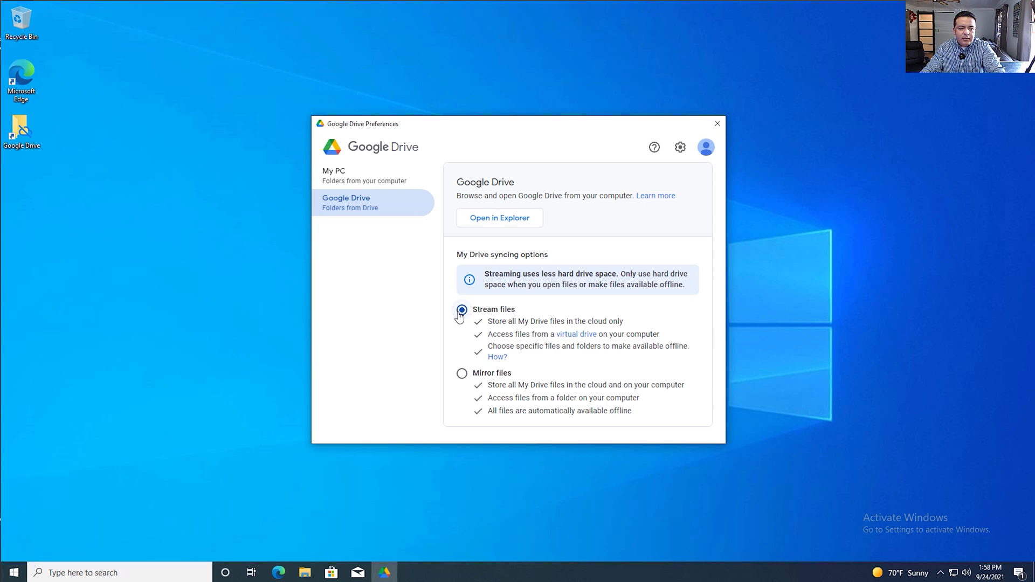
click(681, 148)
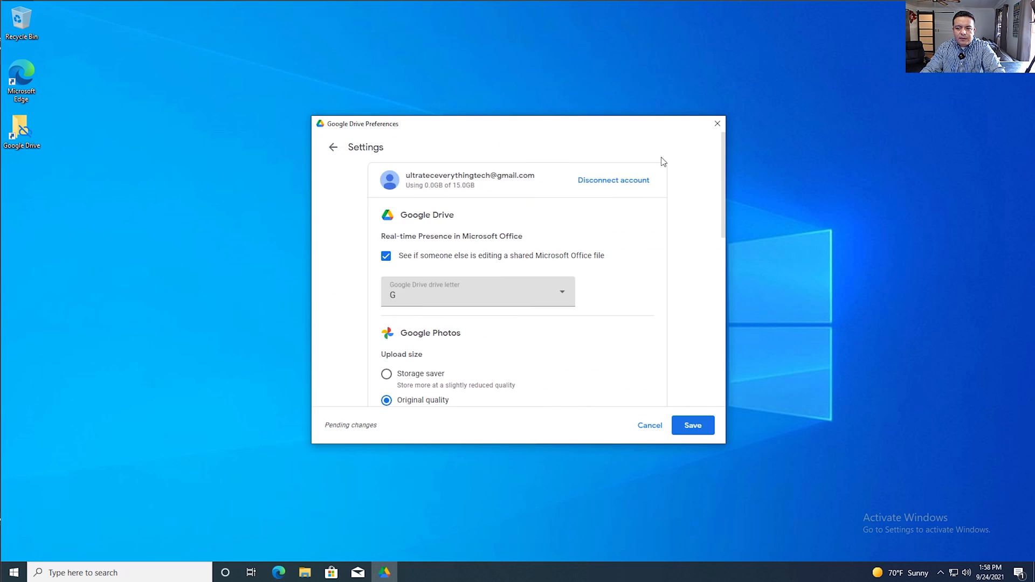
click(477, 292)
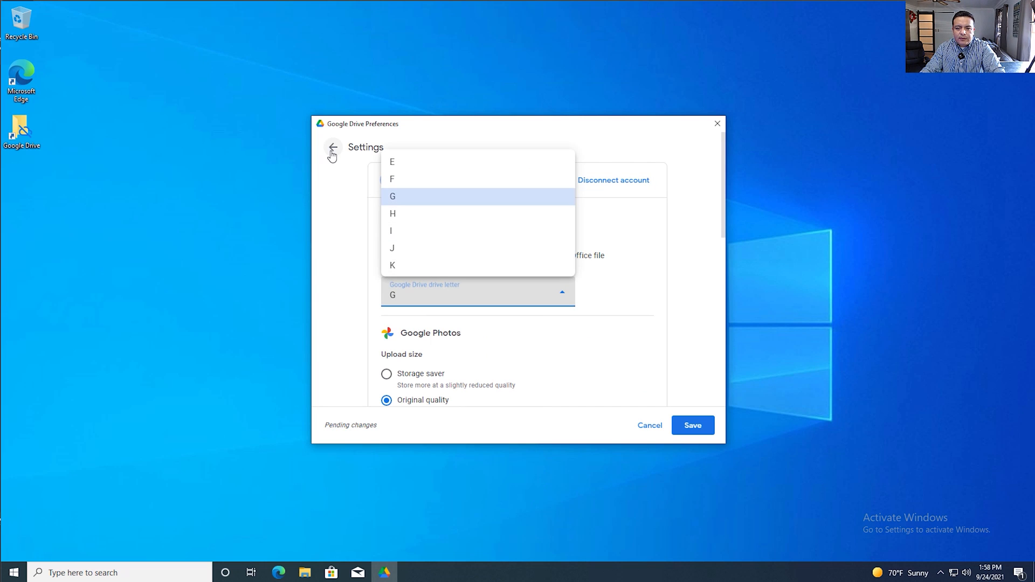
click(333, 148)
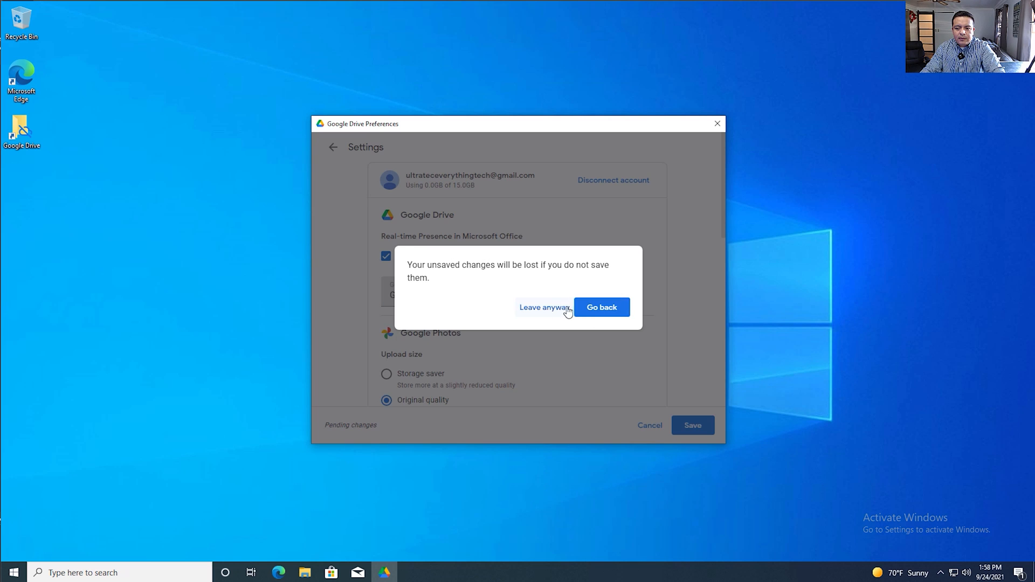
click(601, 307)
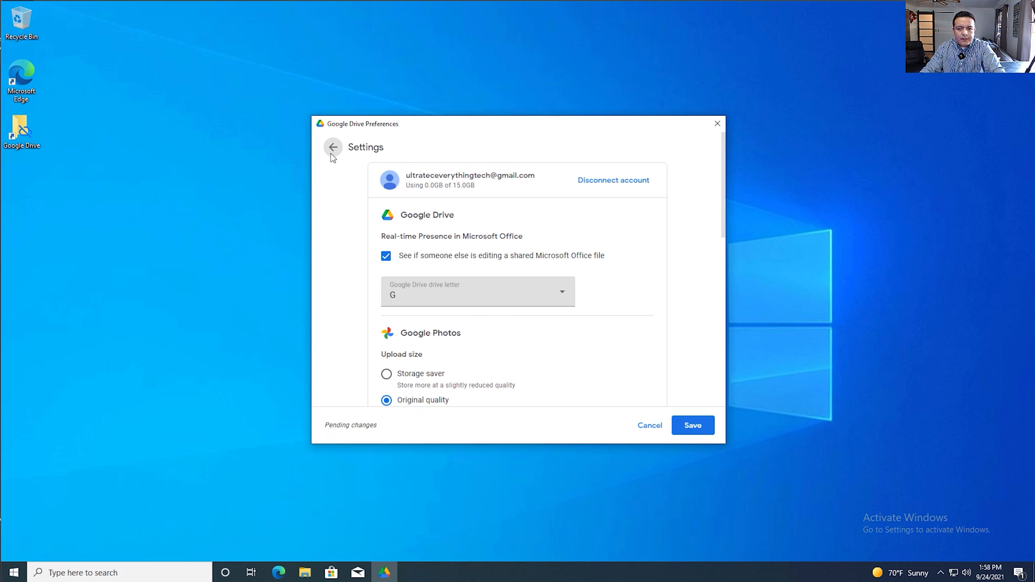
click(333, 146)
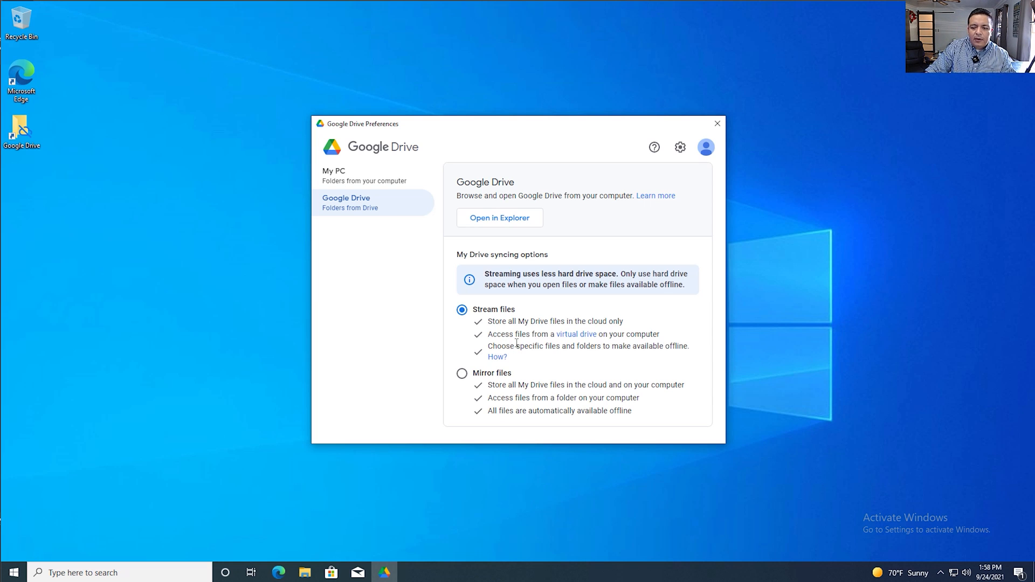
mouse_move(482, 338)
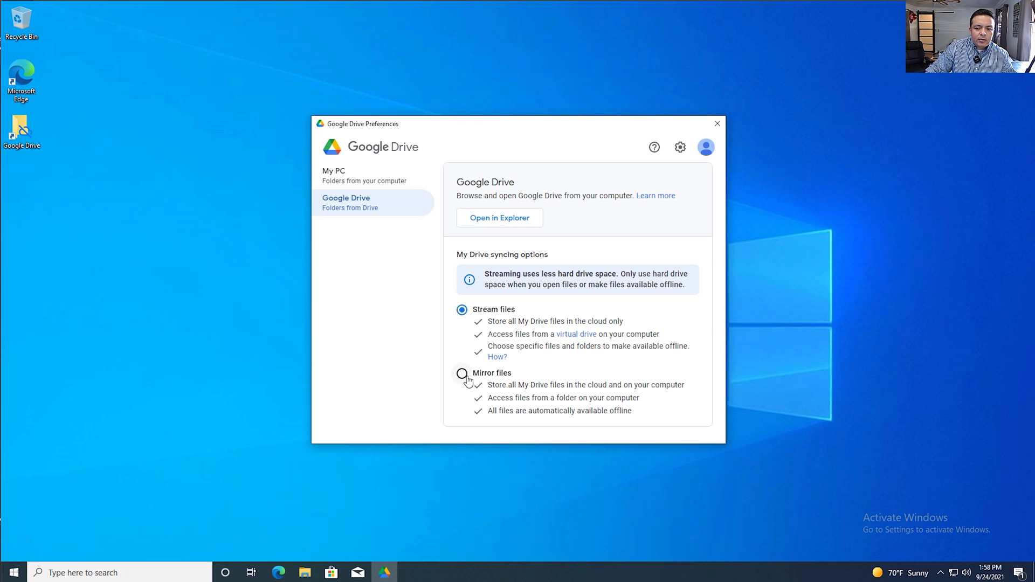
Try Mirror files, cancel to keep Stream files, and switch to the My PC section
click(462, 374)
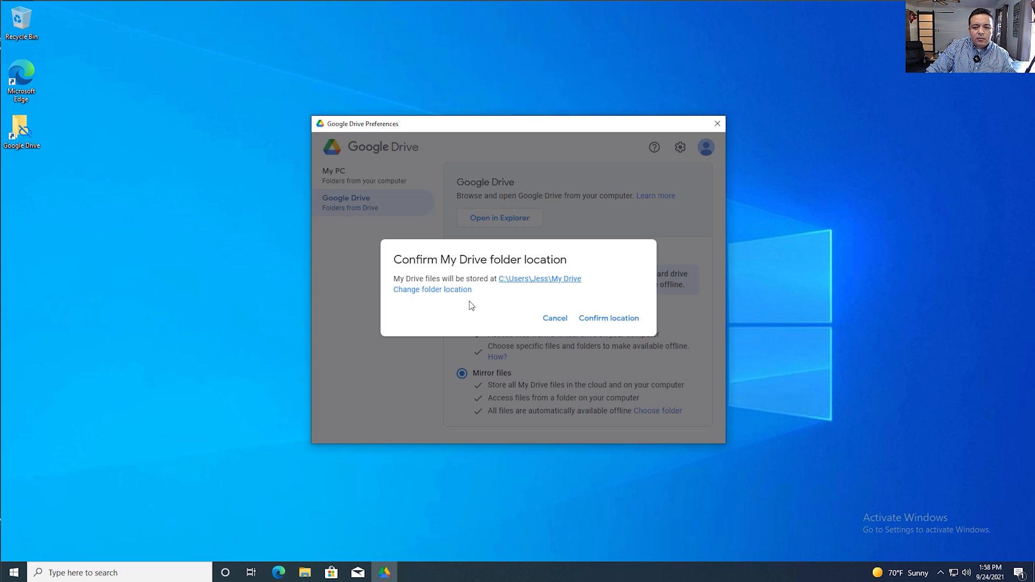
mouse_move(475, 301)
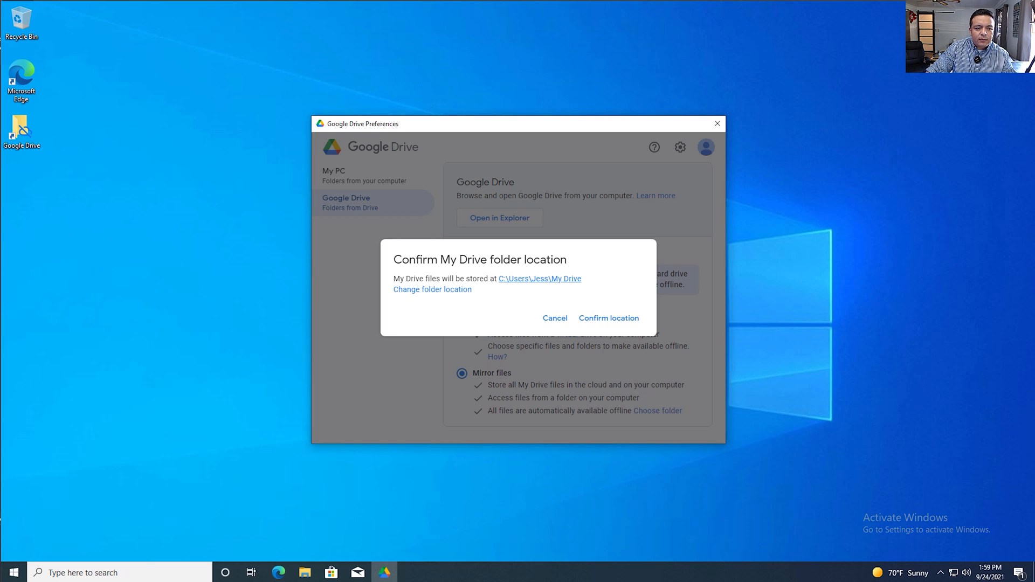
click(608, 317)
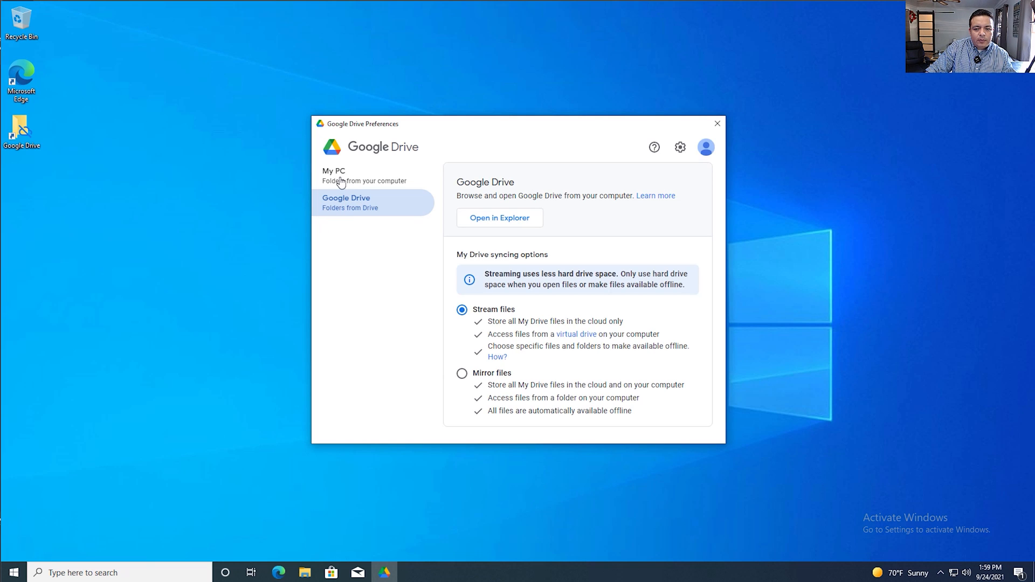
click(343, 175)
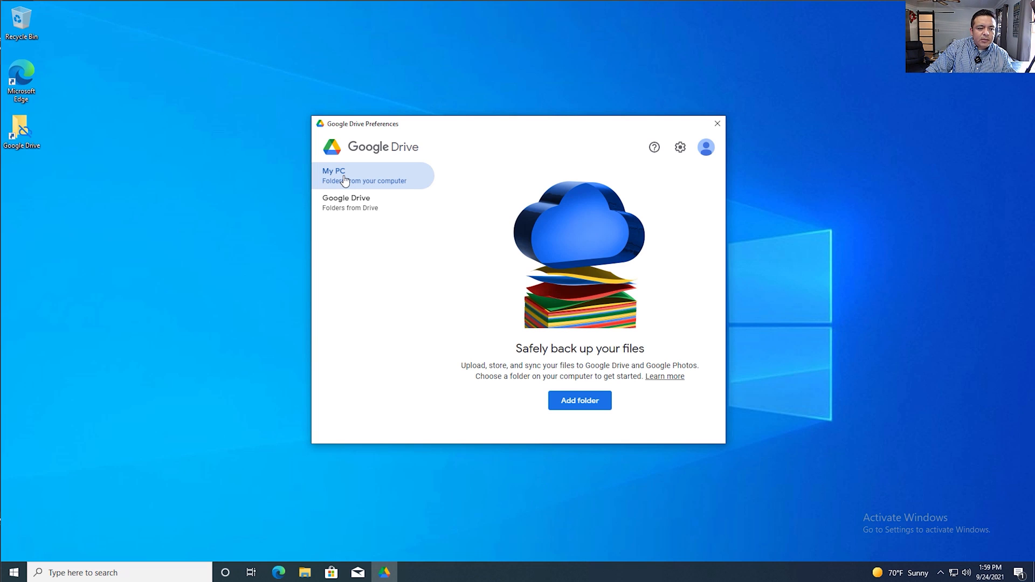
mouse_move(377, 245)
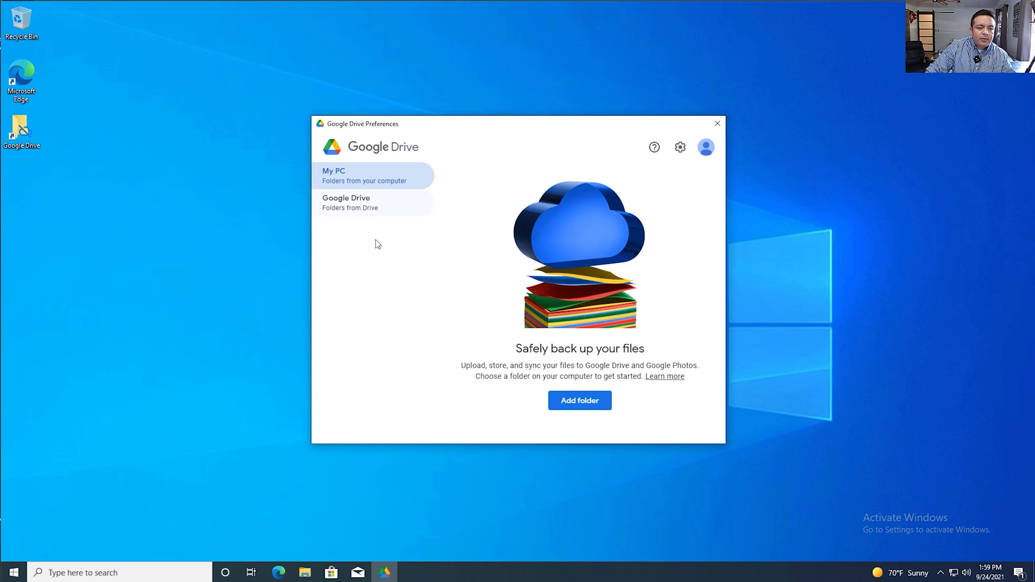
mouse_move(395, 331)
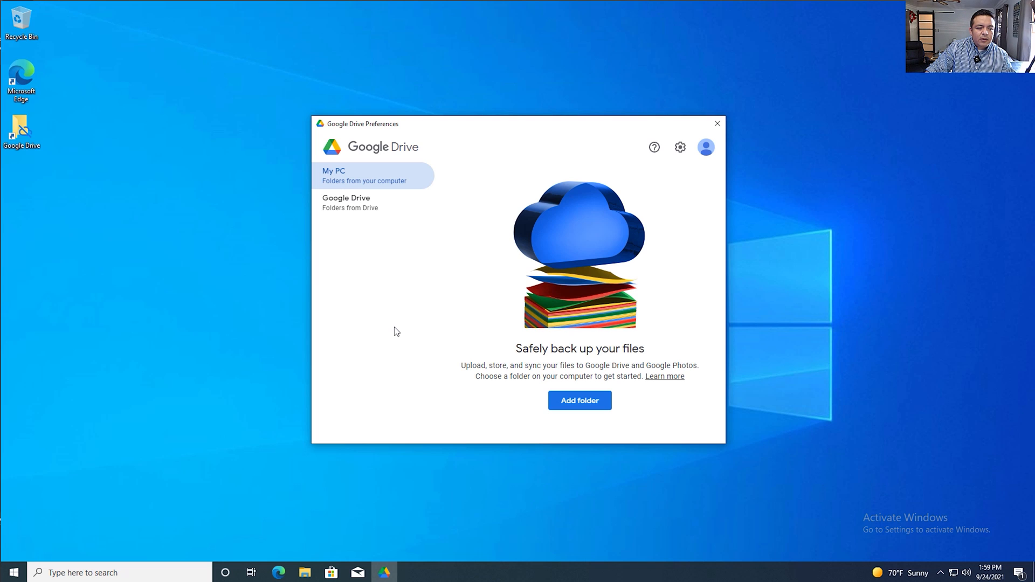
mouse_move(421, 347)
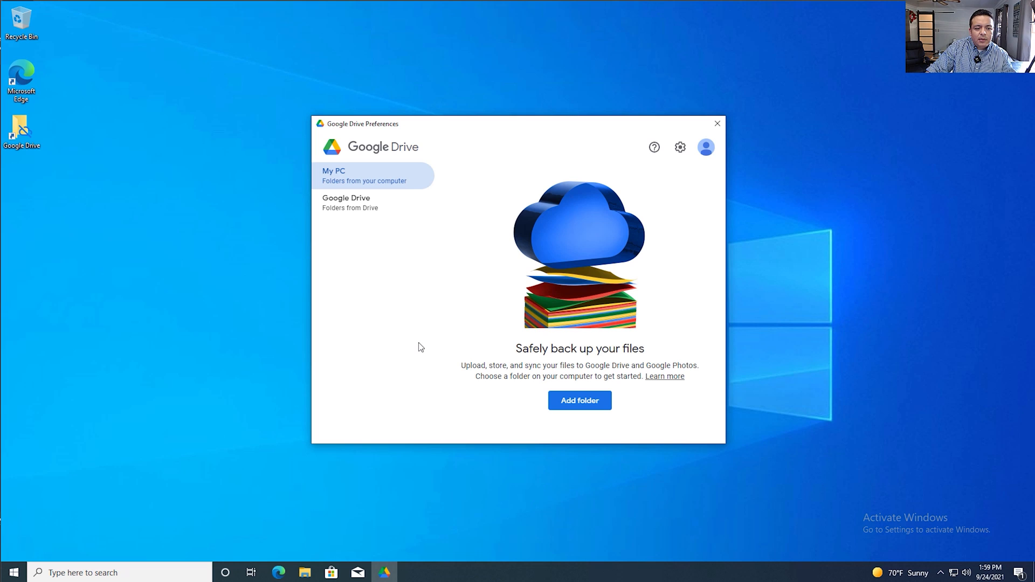
mouse_move(446, 411)
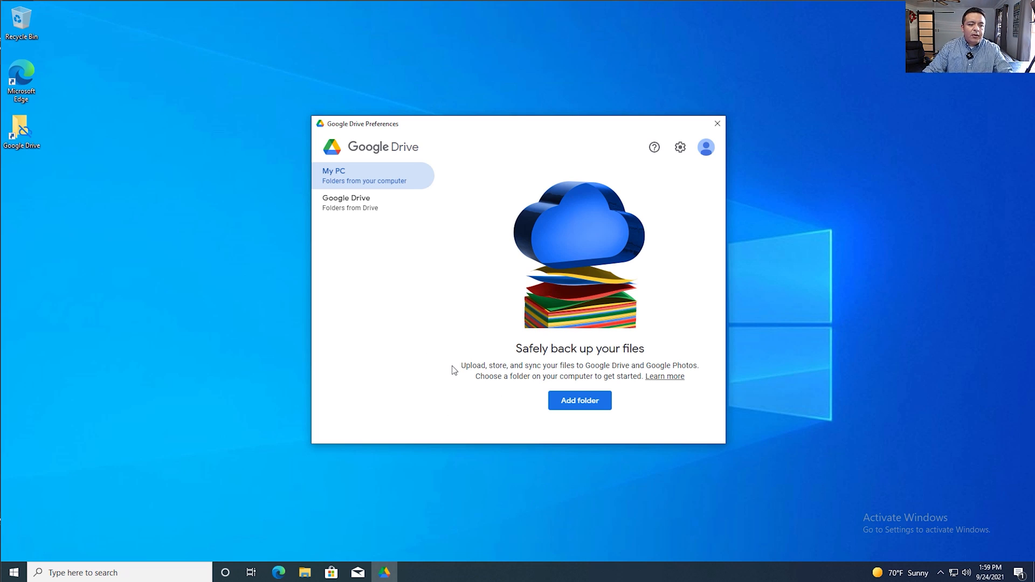
mouse_move(457, 389)
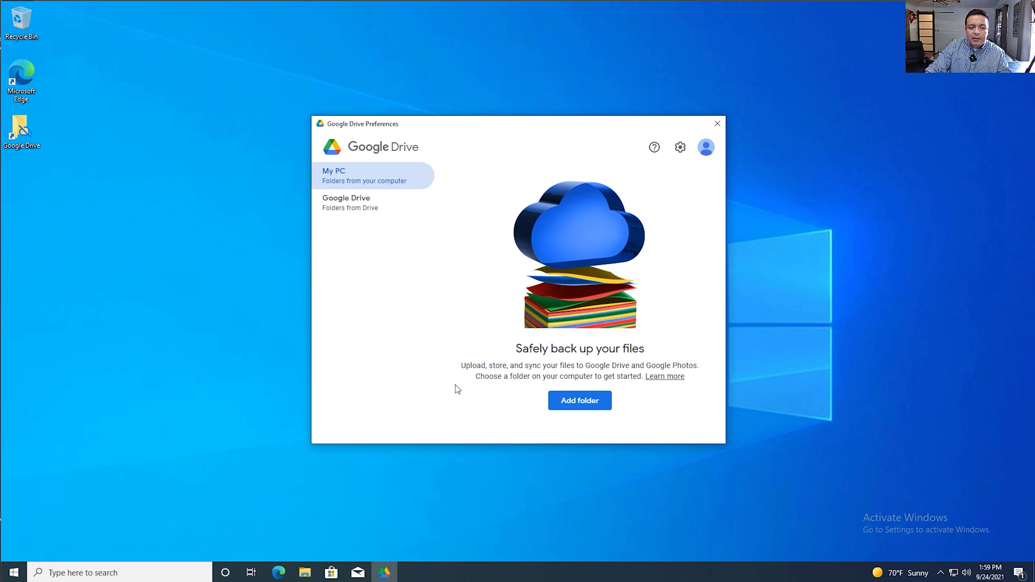
mouse_move(451, 386)
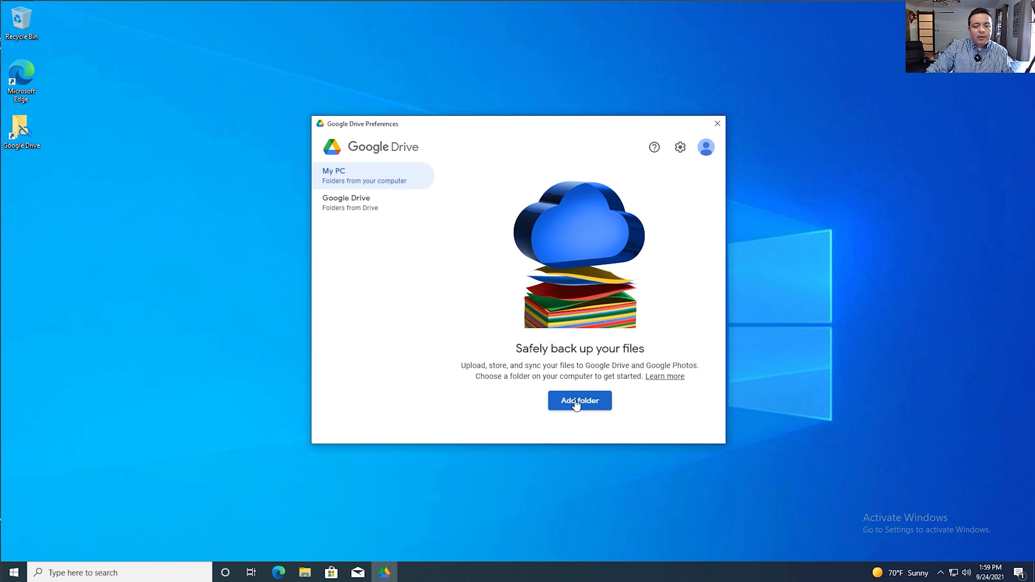
Add the user's Documents folder from This PC, set to sync with Google Drive
click(579, 401)
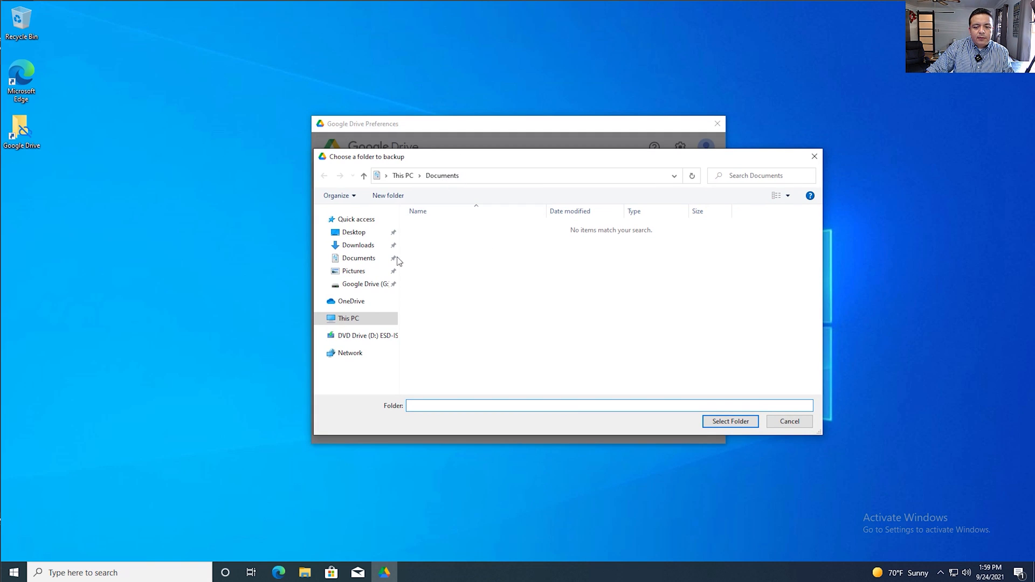
click(348, 319)
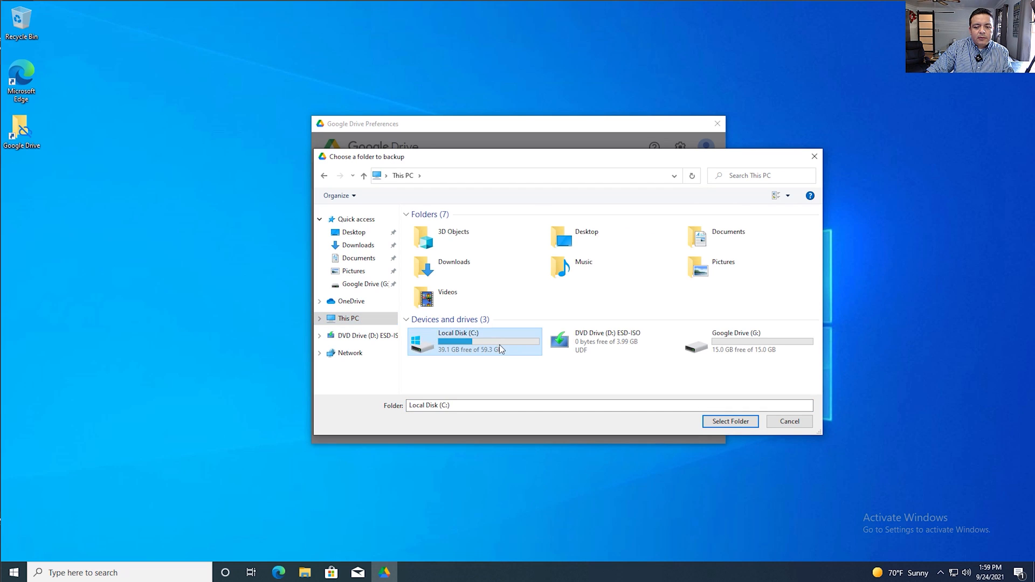
double_click(457, 342)
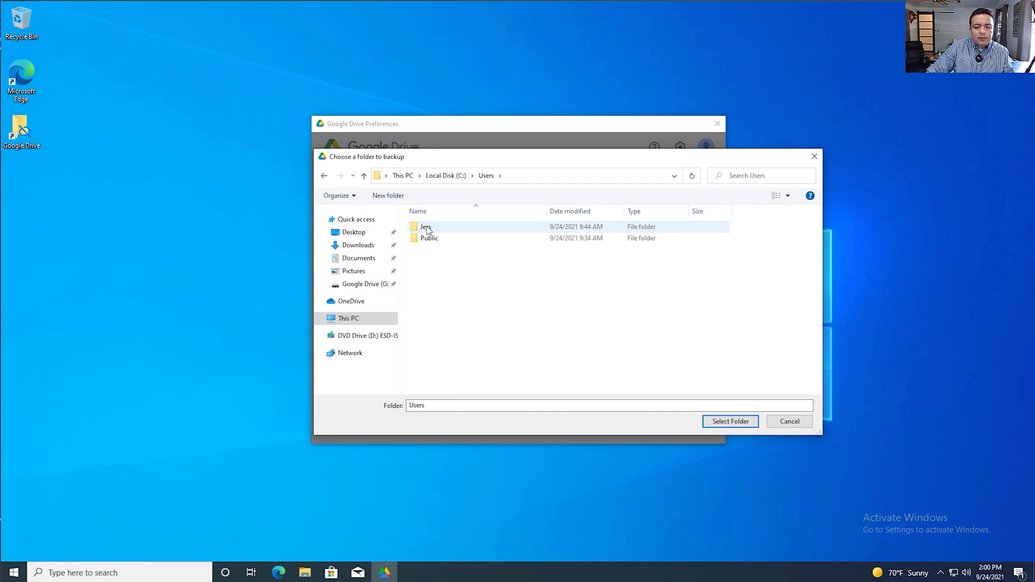
double_click(425, 227)
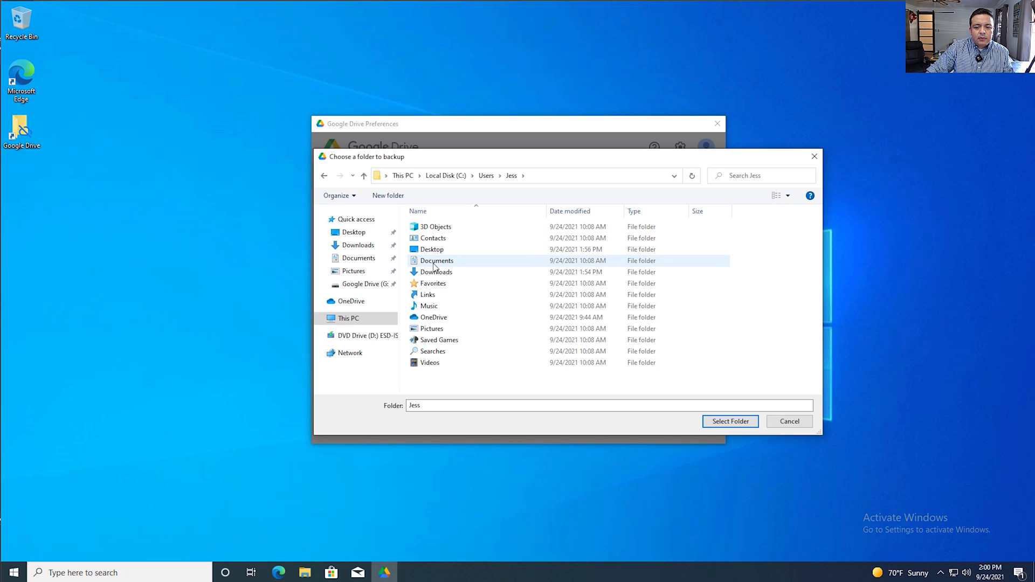
double_click(436, 260)
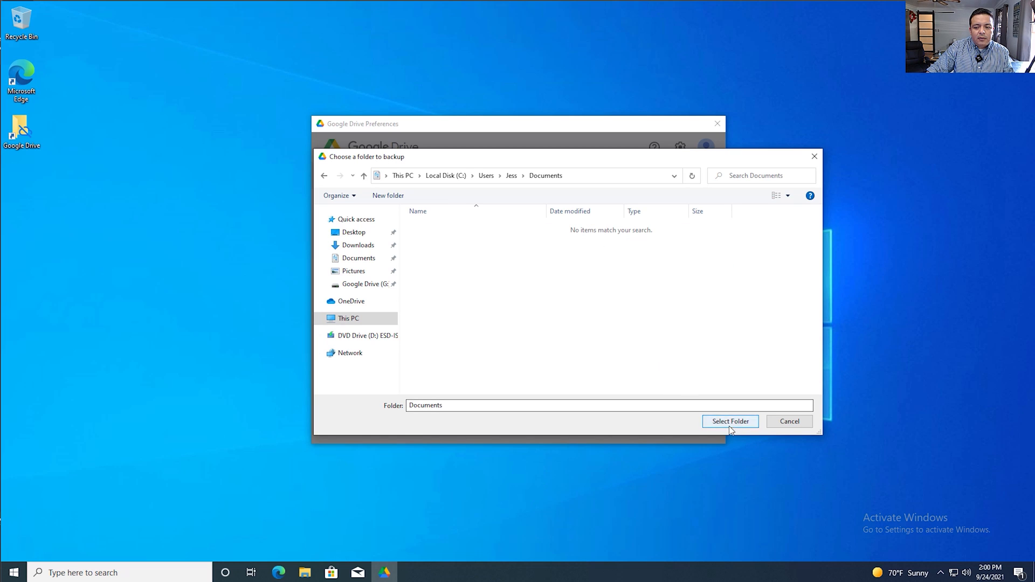
click(730, 422)
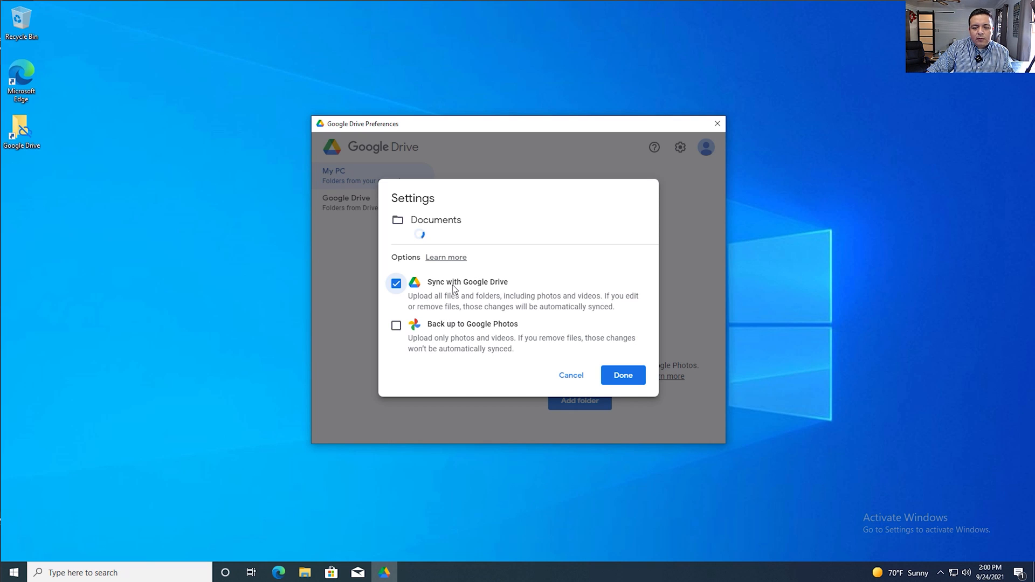
mouse_move(570, 370)
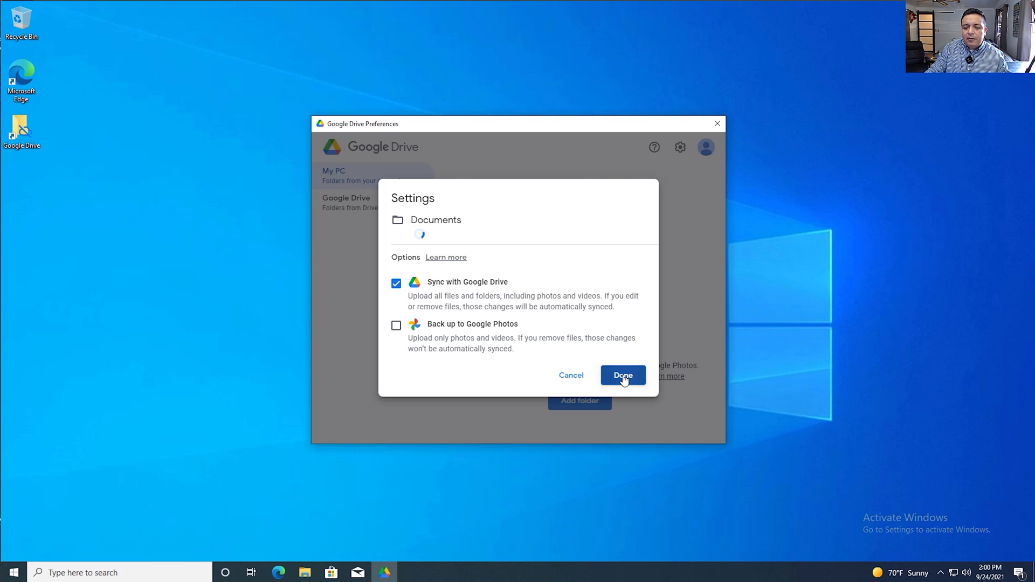
click(621, 376)
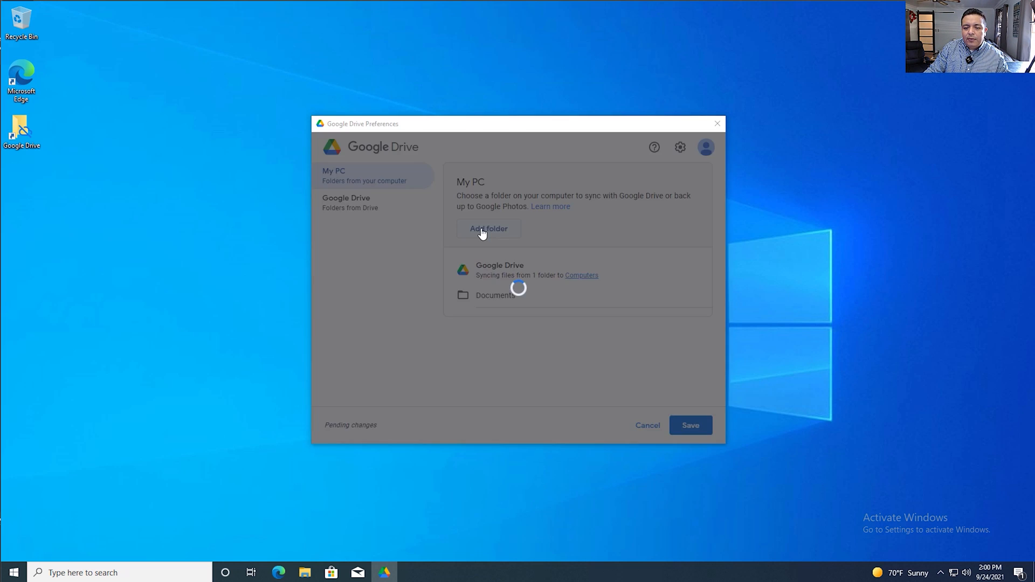
Add the Pictures folder from the user's home folder, also syncing with Google Drive
click(487, 229)
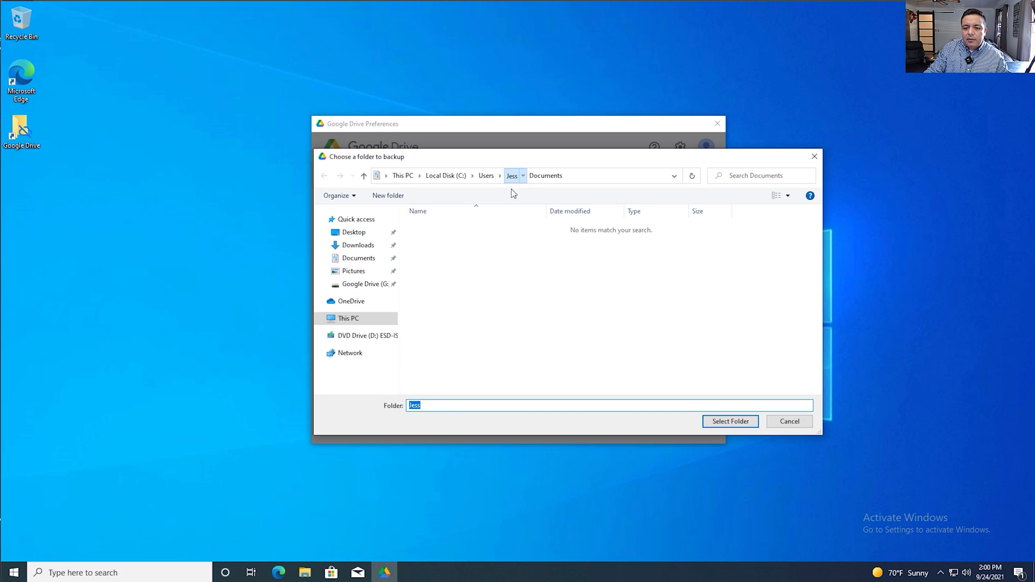
click(431, 328)
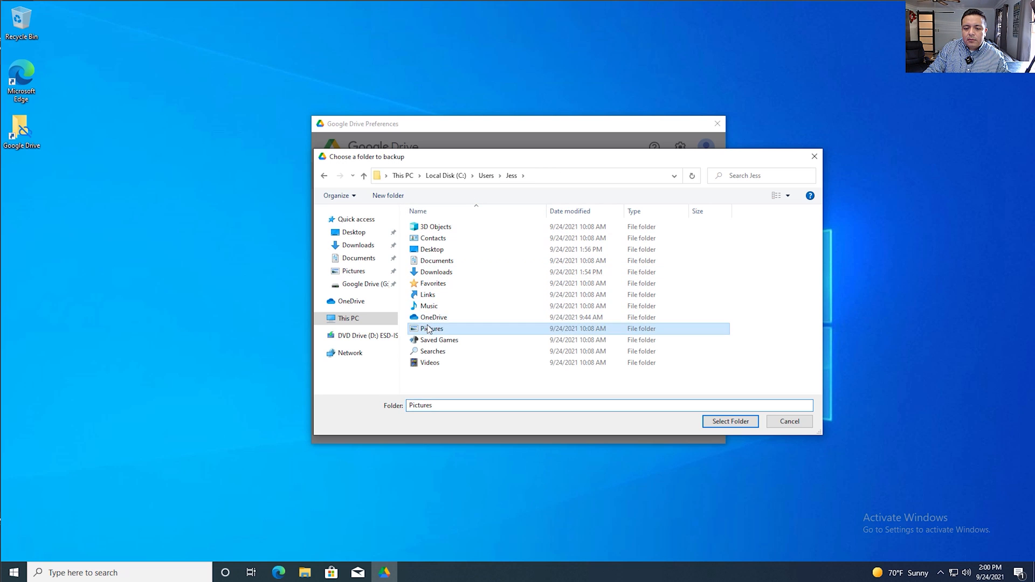
click(731, 422)
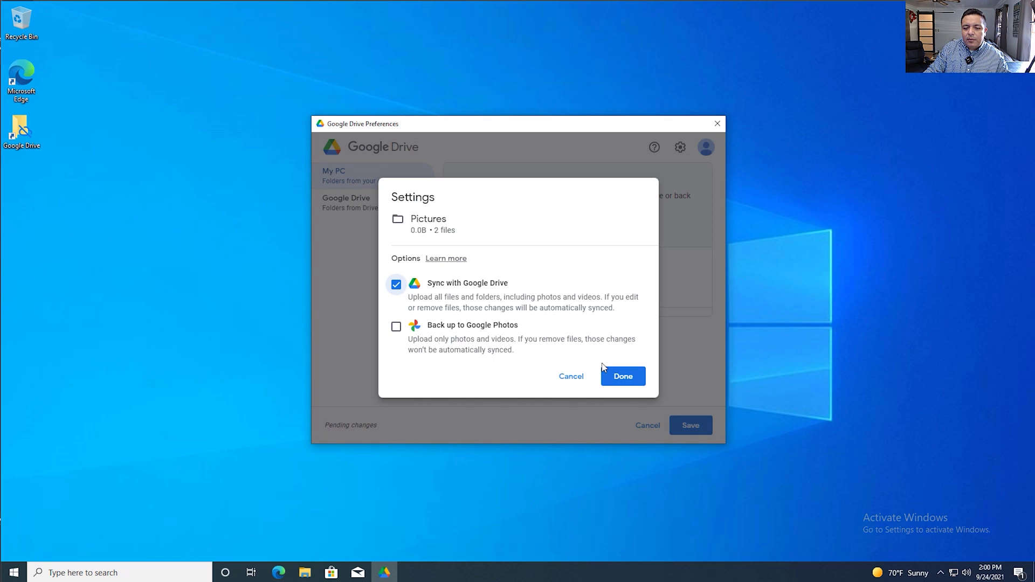
click(621, 376)
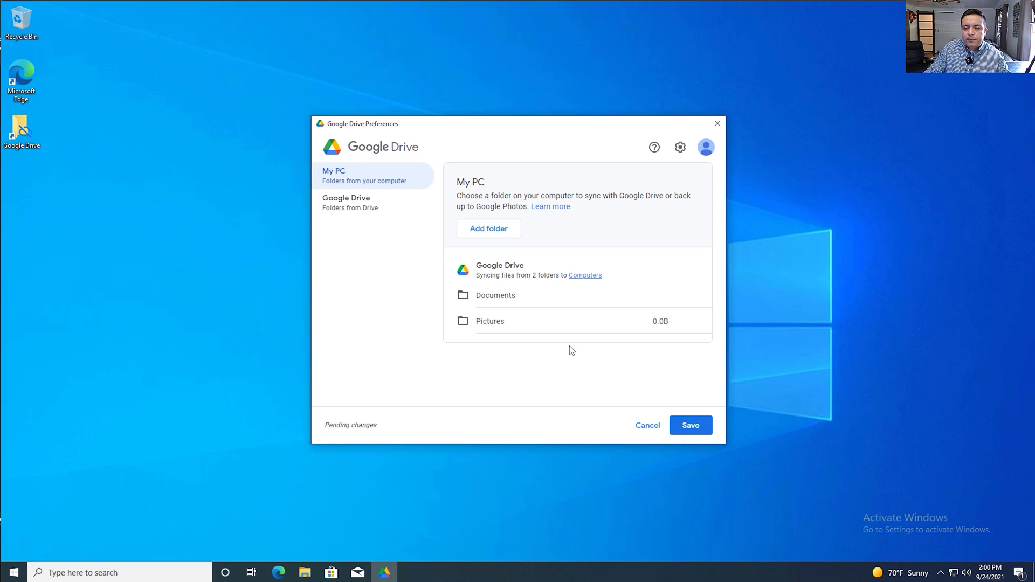
mouse_move(626, 386)
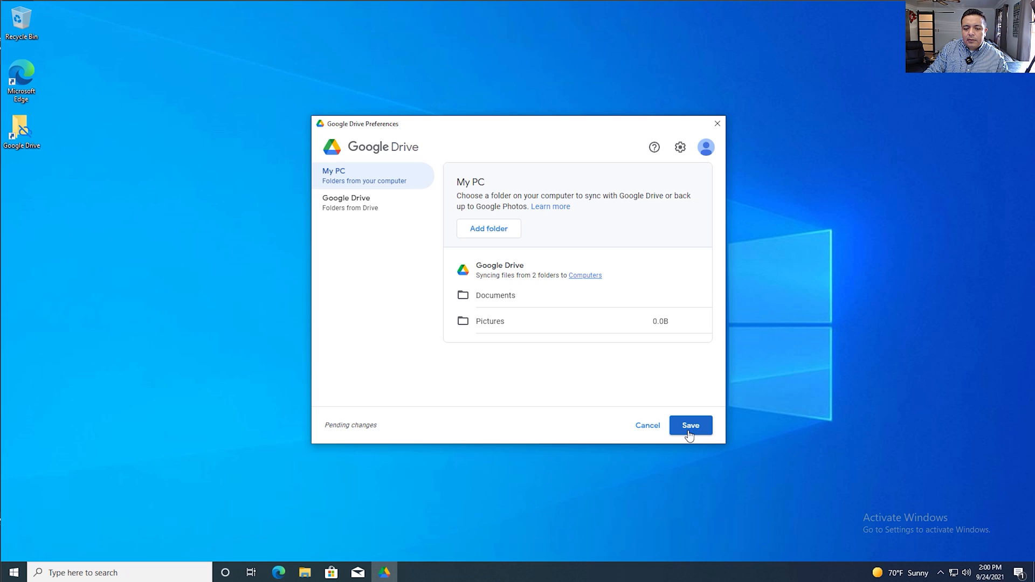
Save the Documents and Pictures sync settings
click(690, 425)
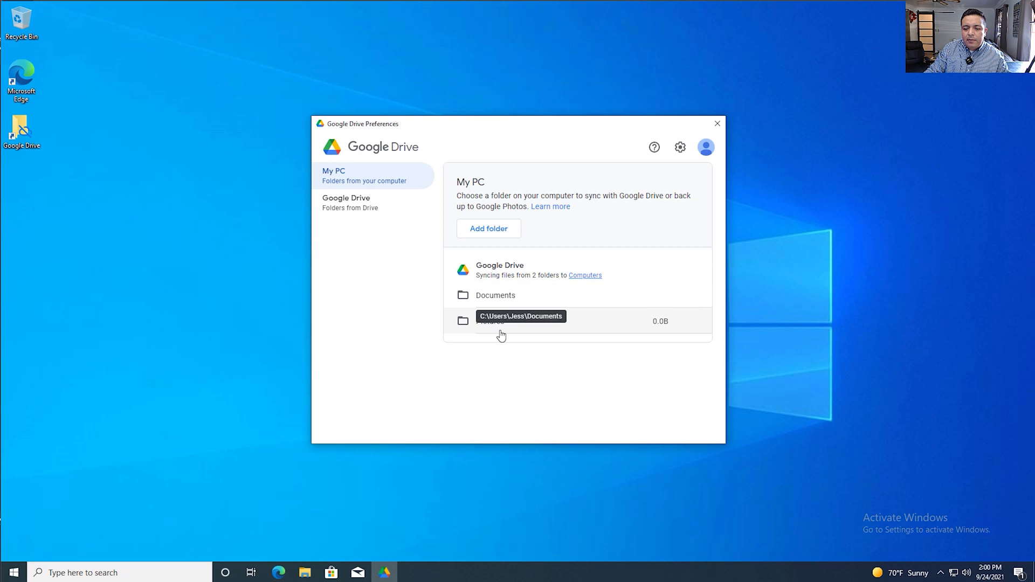
mouse_move(361, 408)
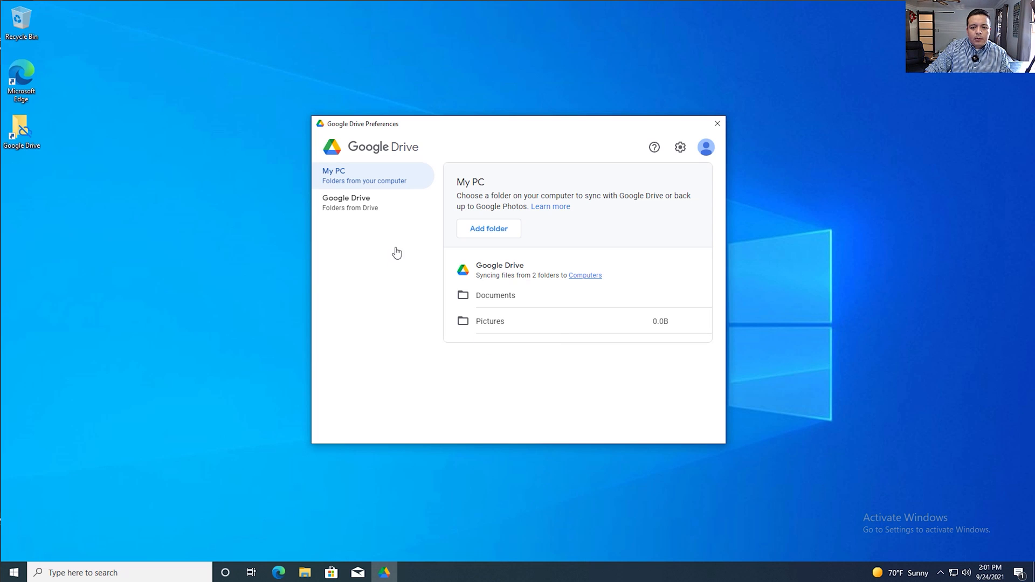
mouse_move(361, 187)
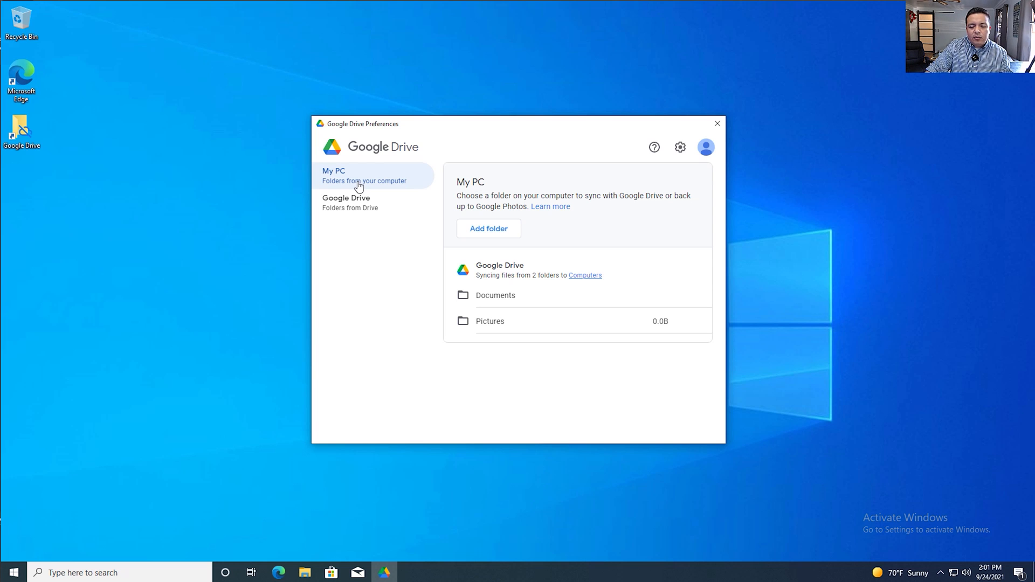
mouse_move(363, 207)
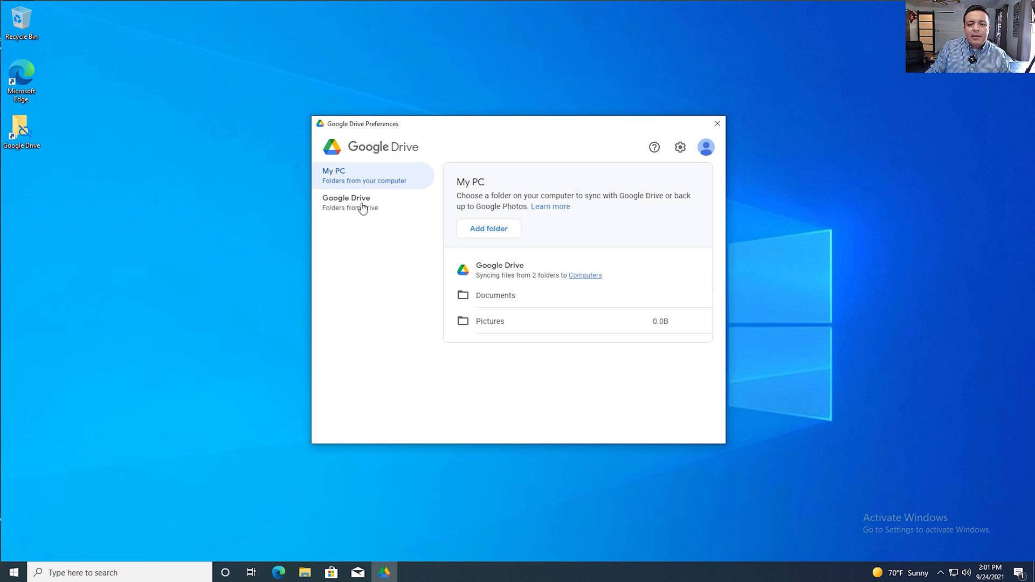
mouse_move(372, 183)
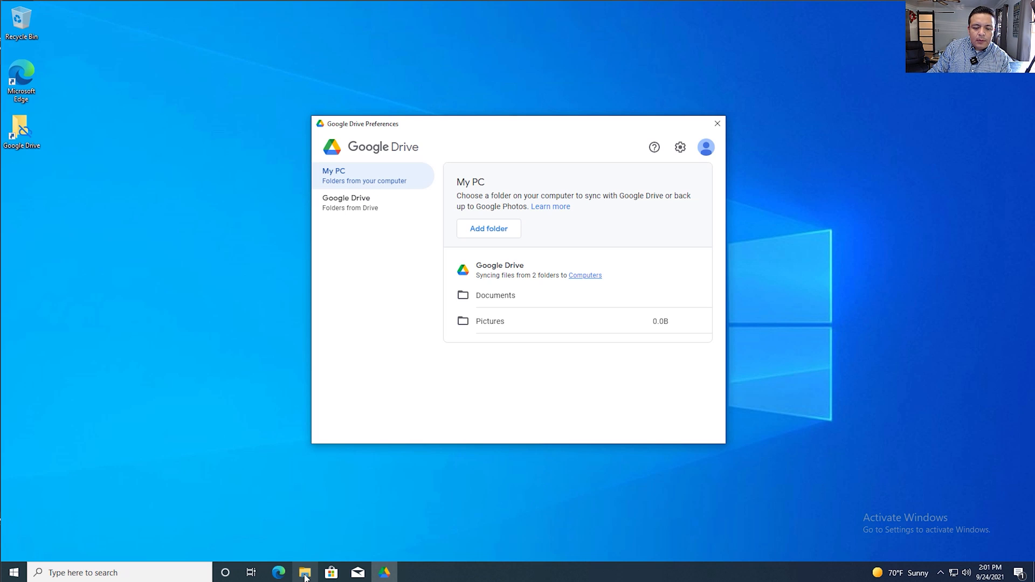
In File Explorer, browse This PC and open the Google Drive (G:) drive
click(304, 573)
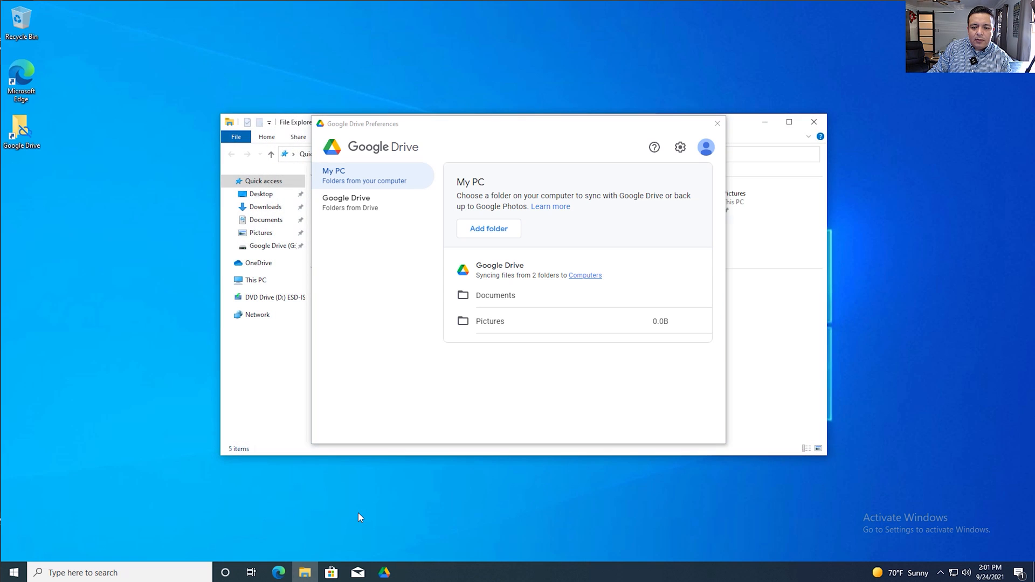
click(717, 123)
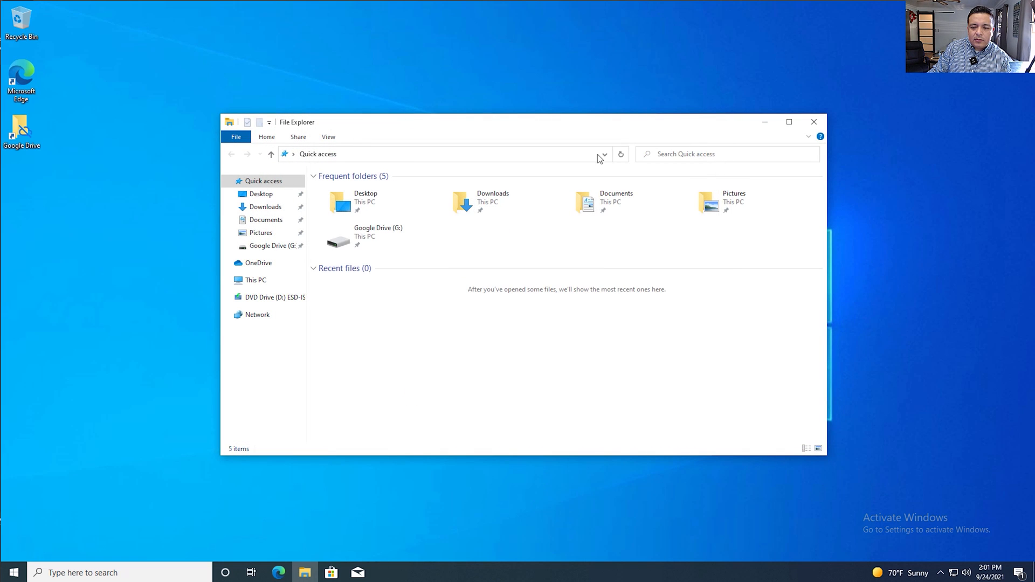
click(255, 280)
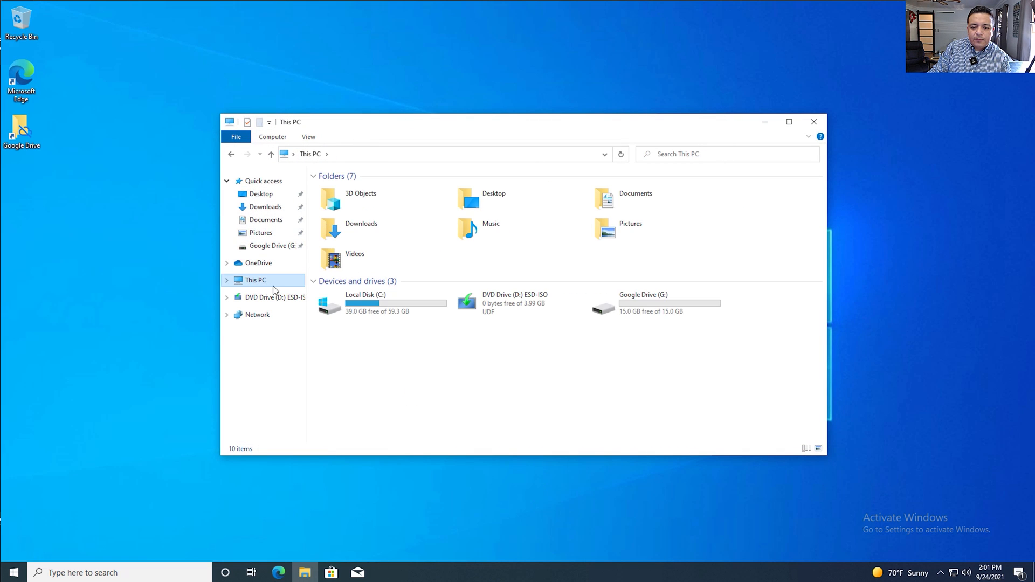
mouse_move(656, 322)
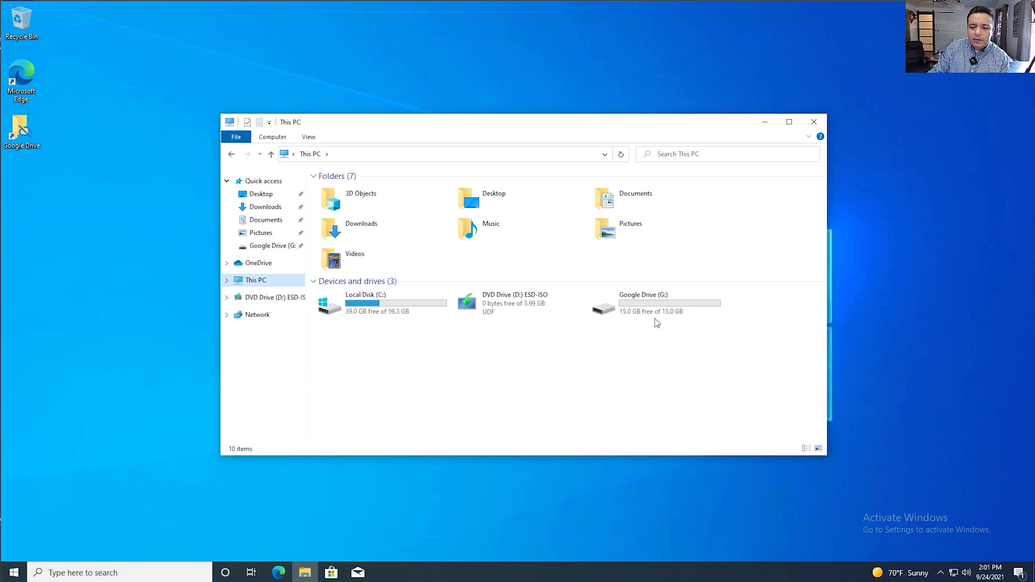
click(642, 302)
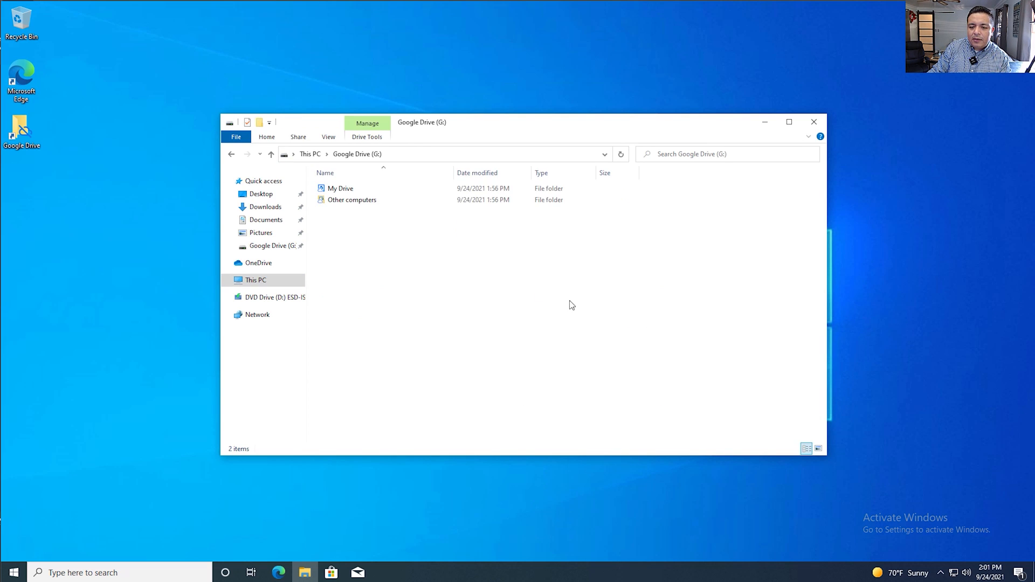
Navigate the G: drive into Other computers > My PC > Pictures, showing Camera Roll and Saved Pictures
double_click(339, 188)
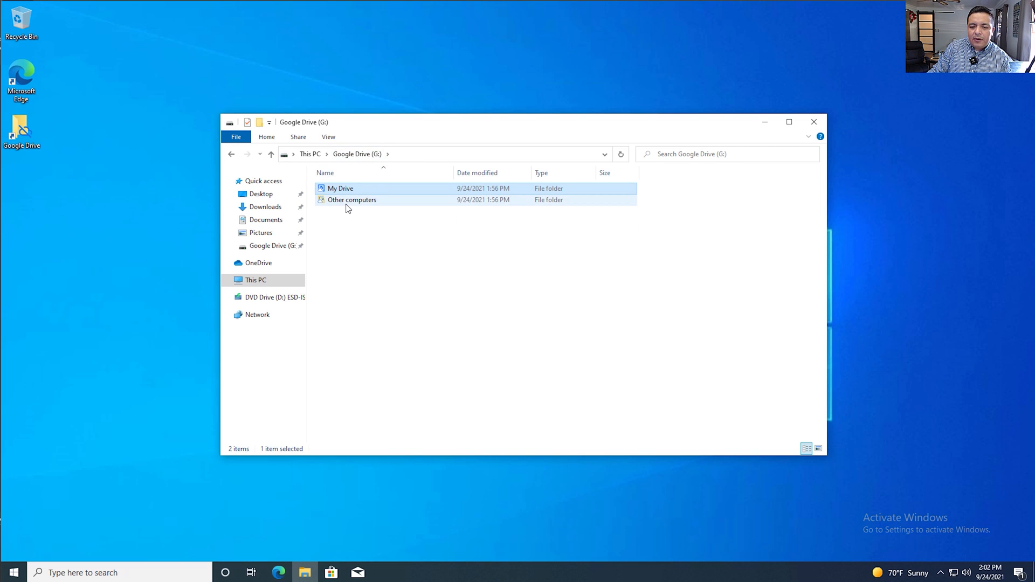
double_click(351, 200)
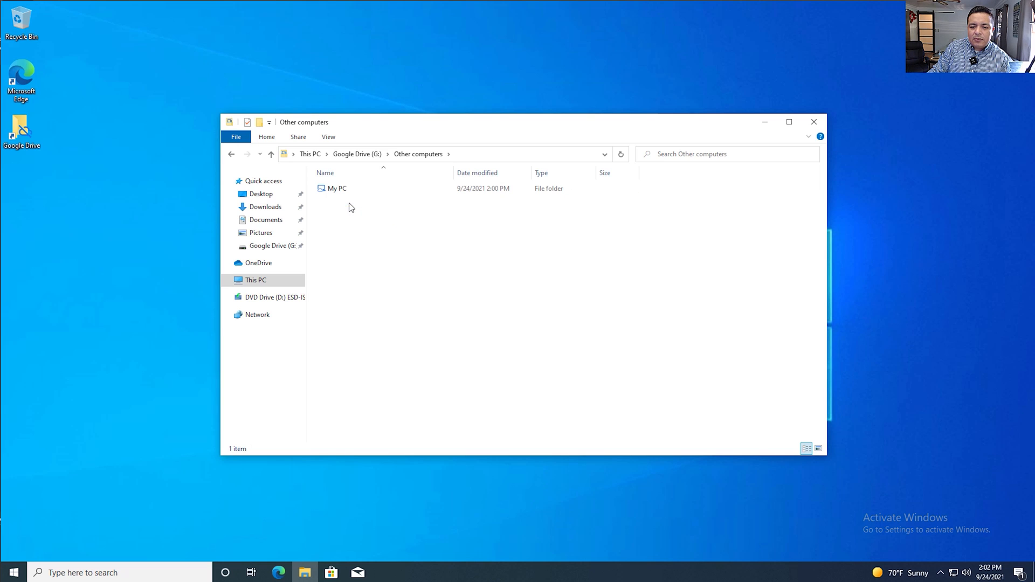
click(336, 188)
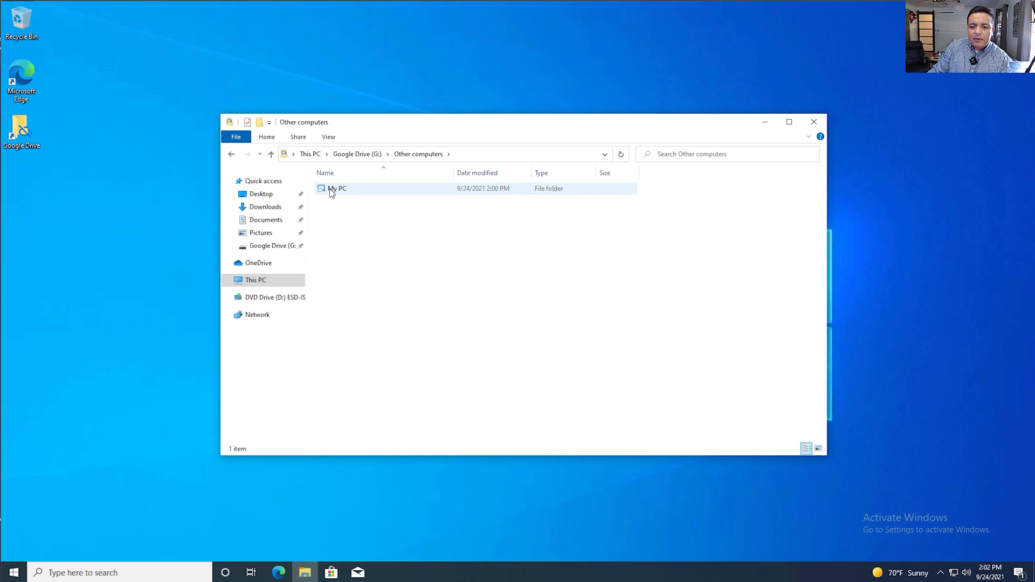
click(337, 188)
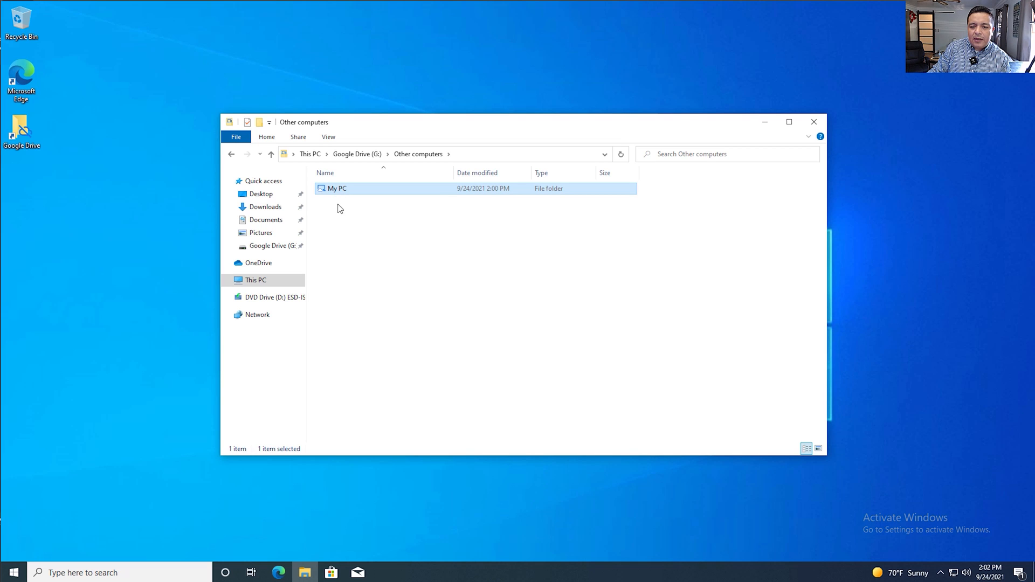
mouse_move(337, 197)
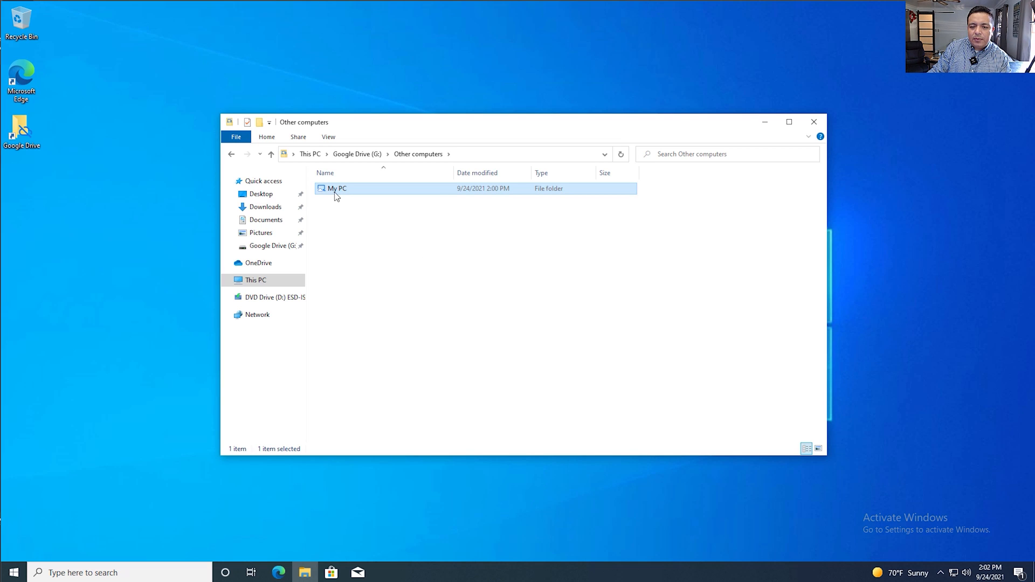
double_click(338, 187)
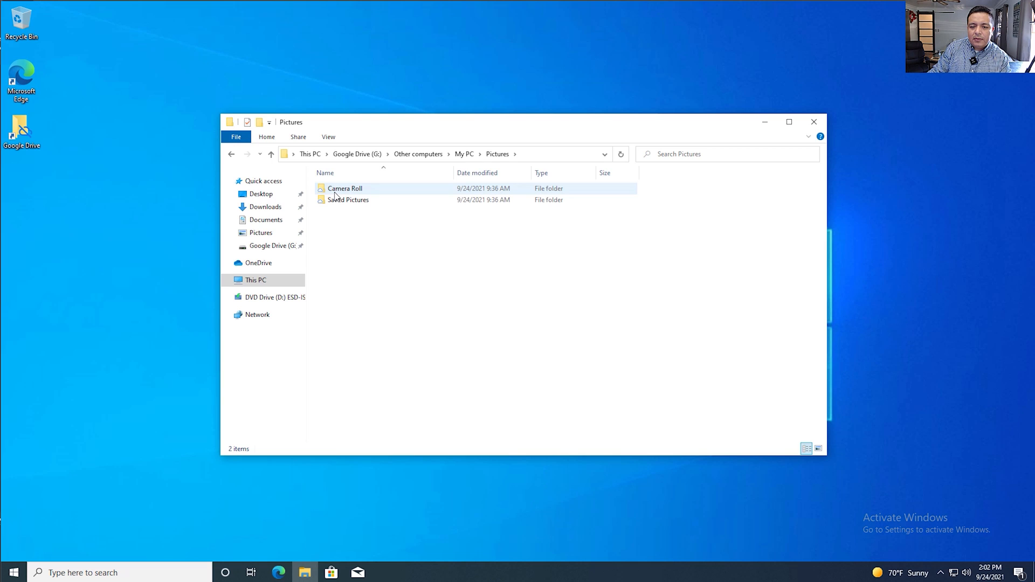